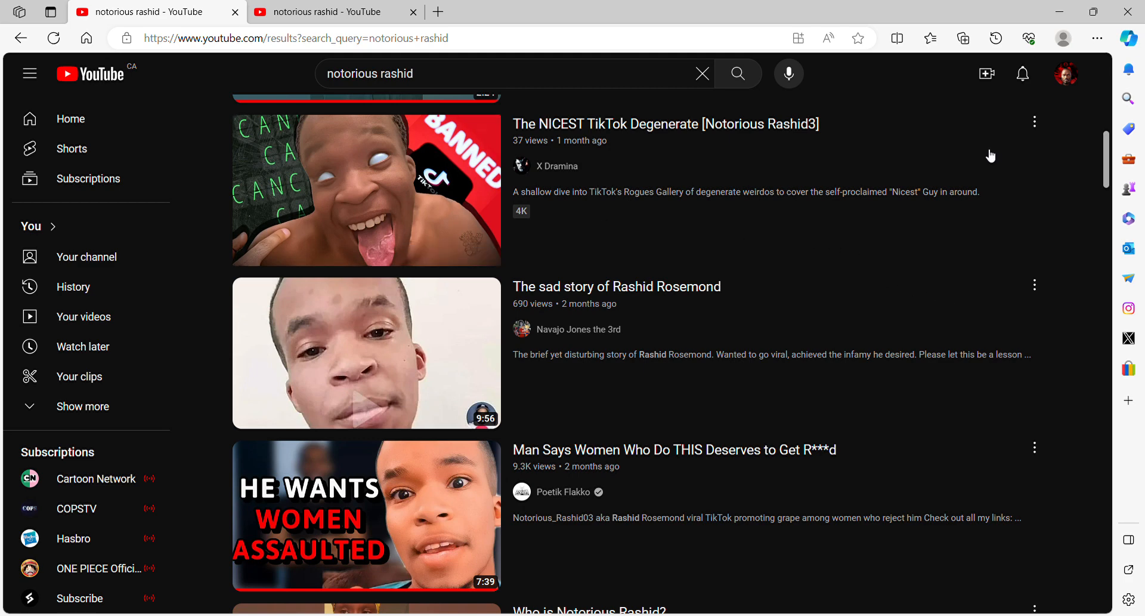
{"action": "mouse_move", "coordinate": [365, 353]}
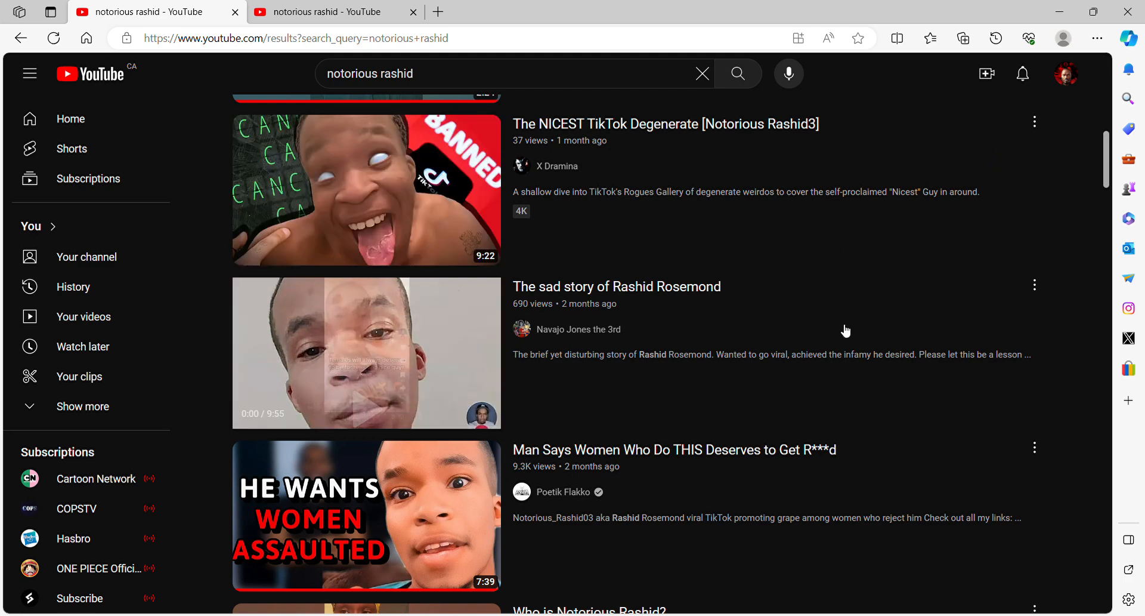
{"action": "mouse_move", "coordinate": [906, 313]}
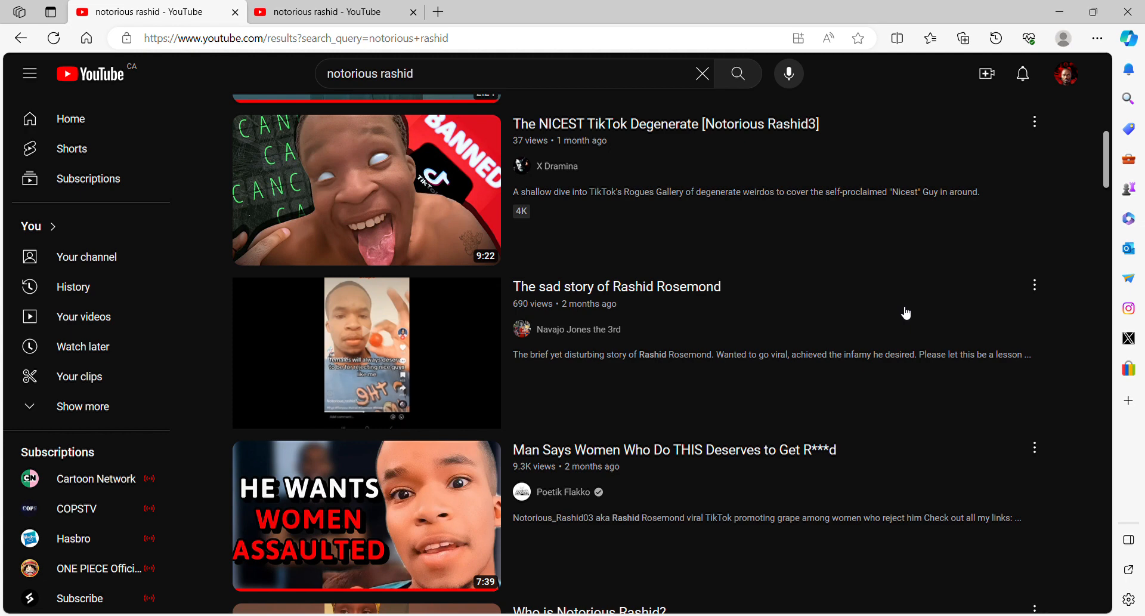
{"action": "mouse_move", "coordinate": [809, 323]}
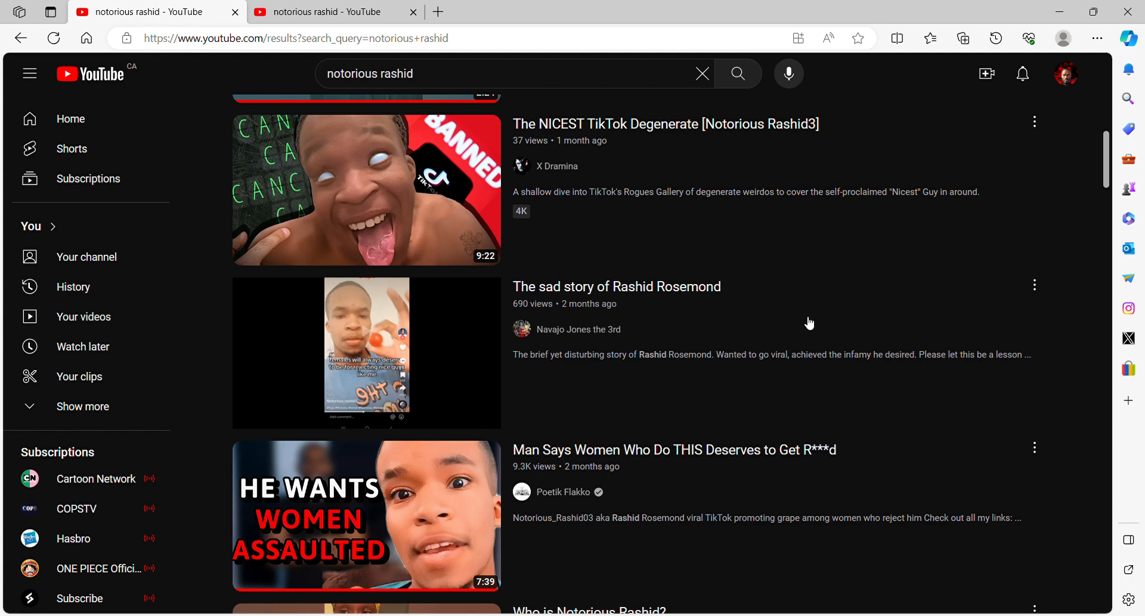
{"action": "mouse_move", "coordinate": [658, 288]}
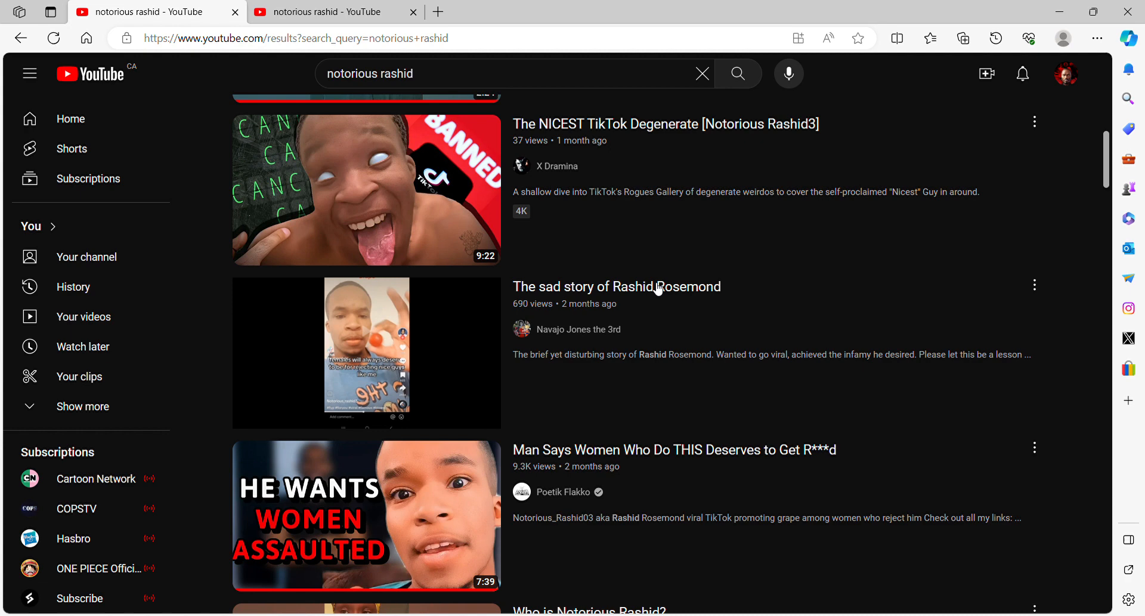
Scroll the notorious rashid results to reach The sad story of Rashid Rosemond.
{"action": "scroll", "scroll_direction": "up", "scroll_amount": 3}
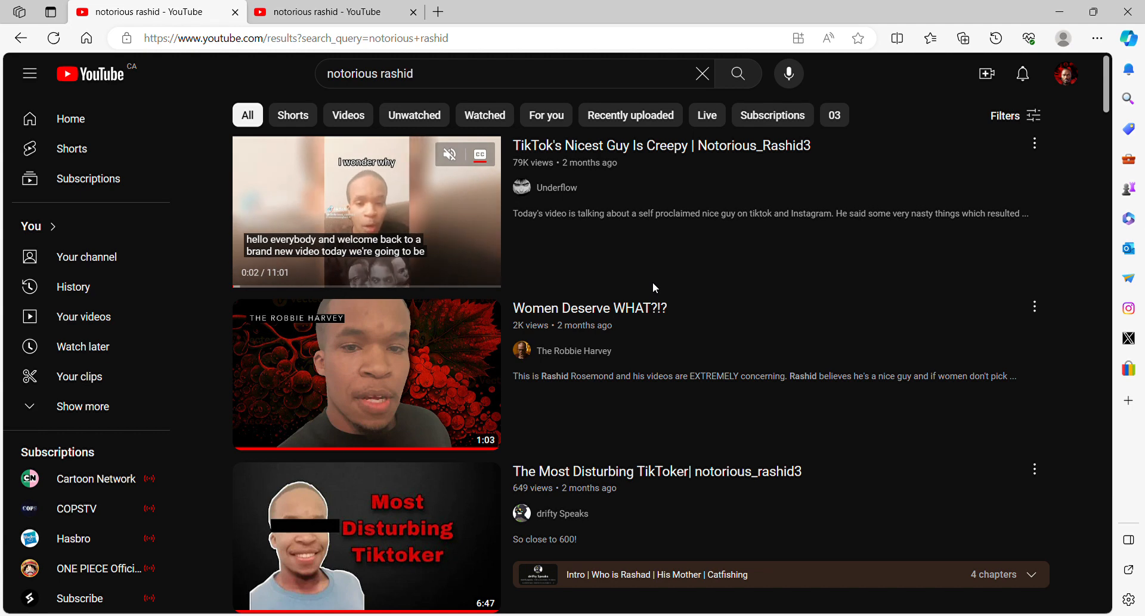
{"action": "scroll", "scroll_direction": "down", "scroll_amount": 3}
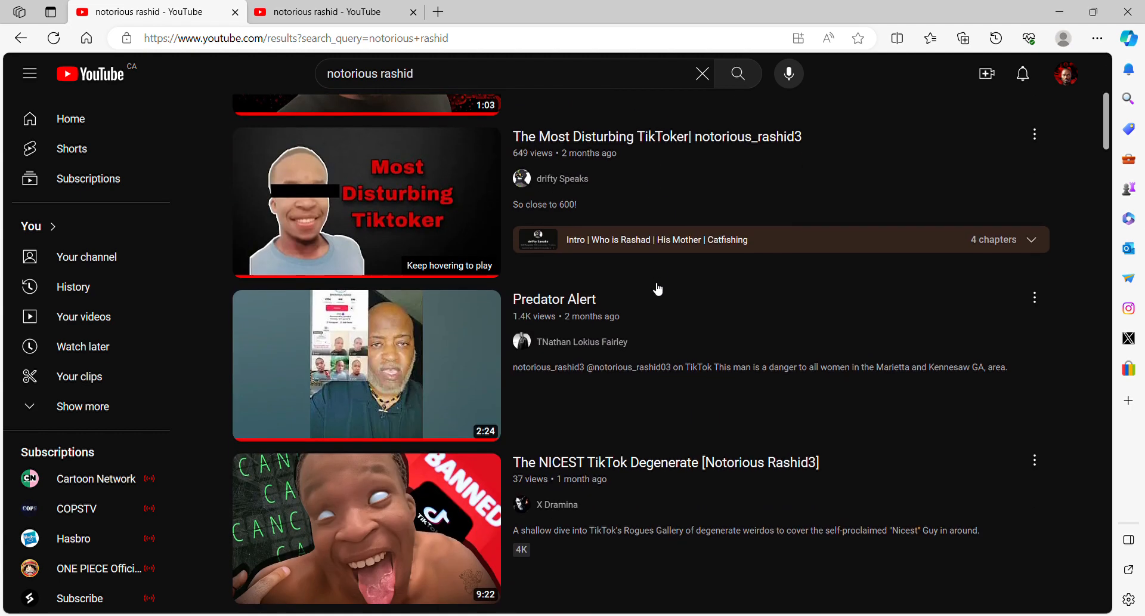
{"action": "scroll", "scroll_direction": "down", "scroll_amount": 3}
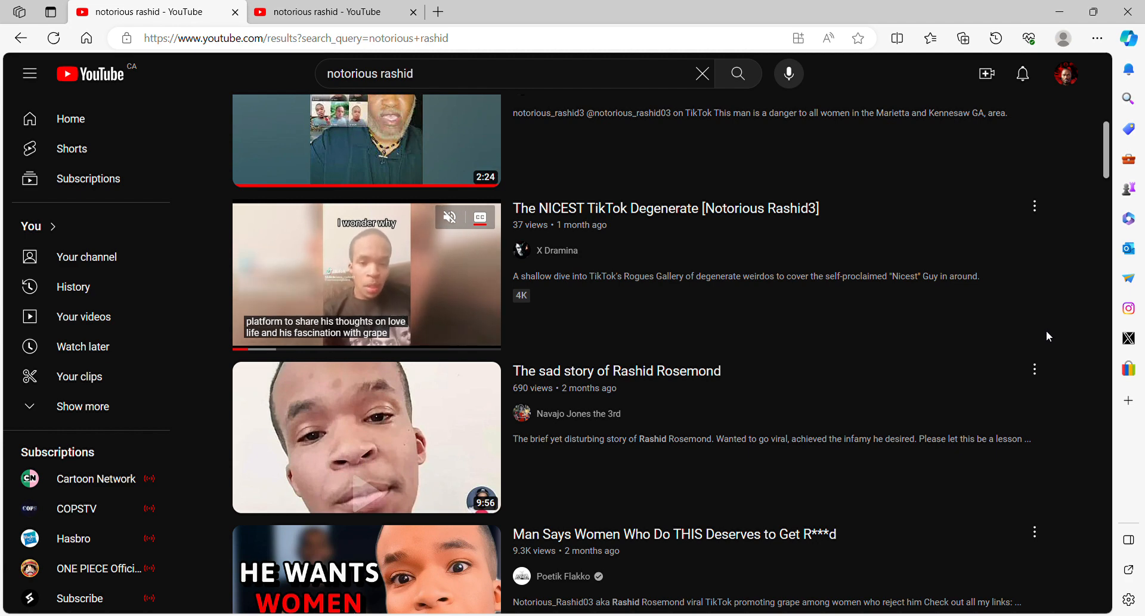
{"action": "mouse_move", "coordinate": [365, 275]}
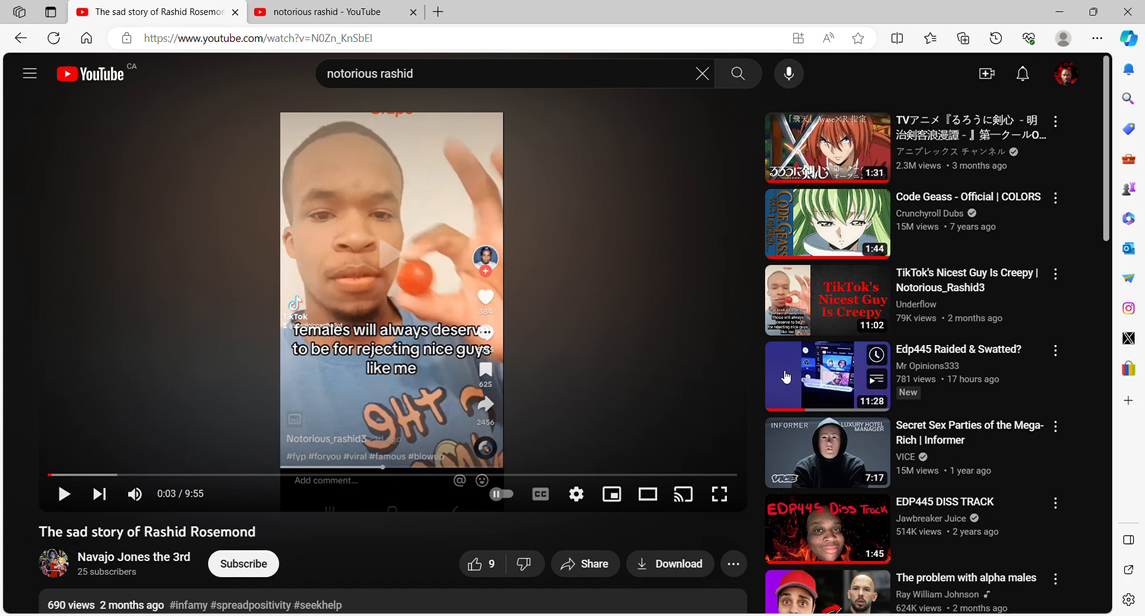
{"action": "mouse_move", "coordinate": [135, 494]}
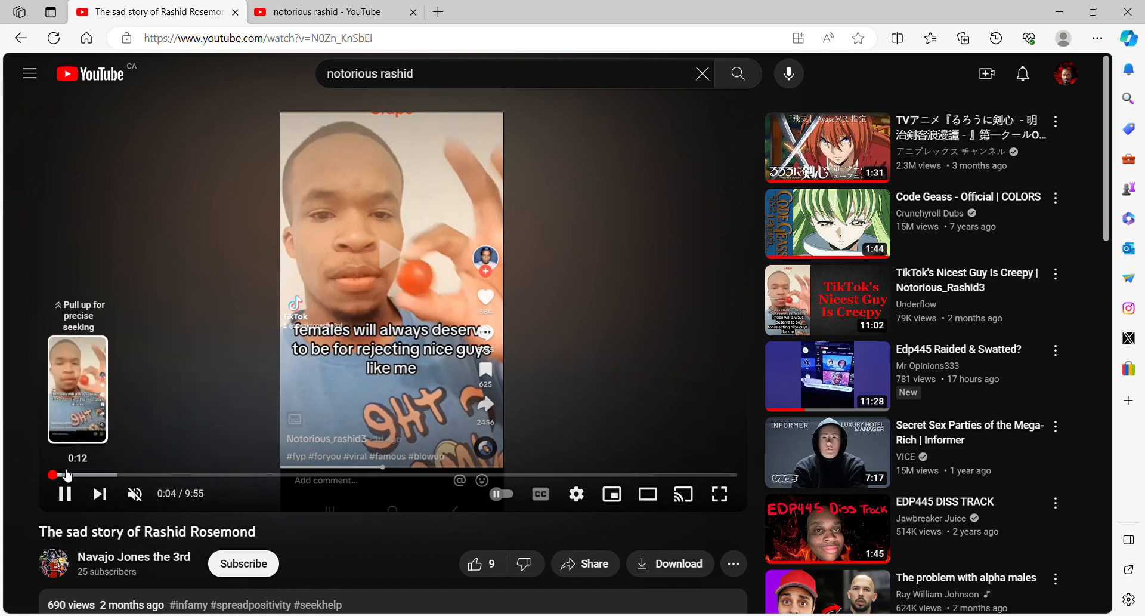
Skip ahead in the Rashid Rosemond video, then choose TikTok's Nicest Guy Is Creepy from Up Next.
{"action": "left_click", "coordinate": [76, 475]}
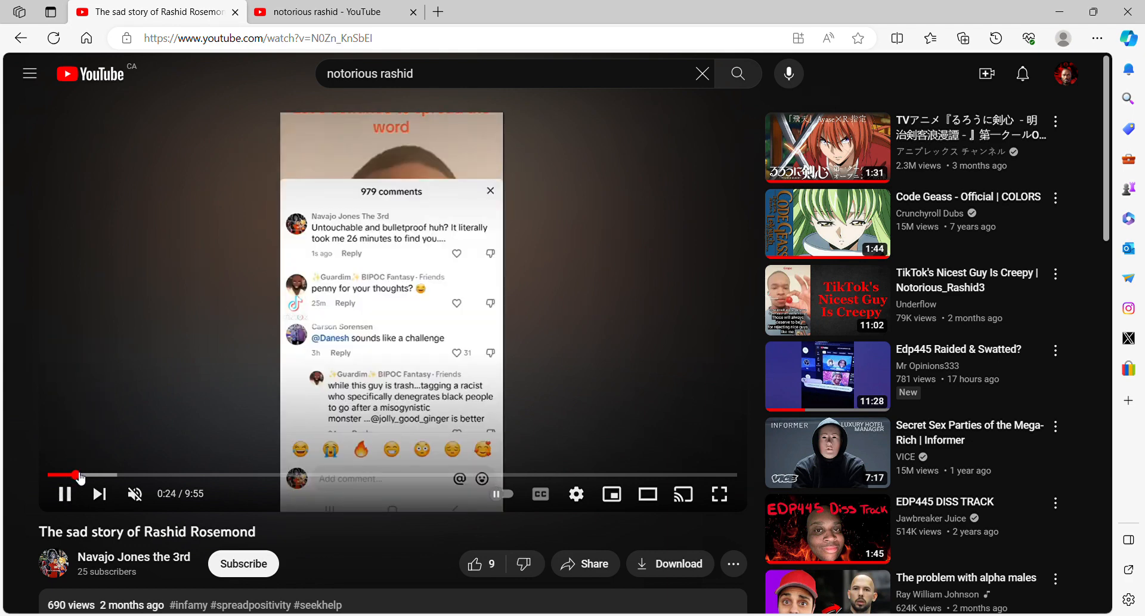
{"action": "mouse_move", "coordinate": [79, 475]}
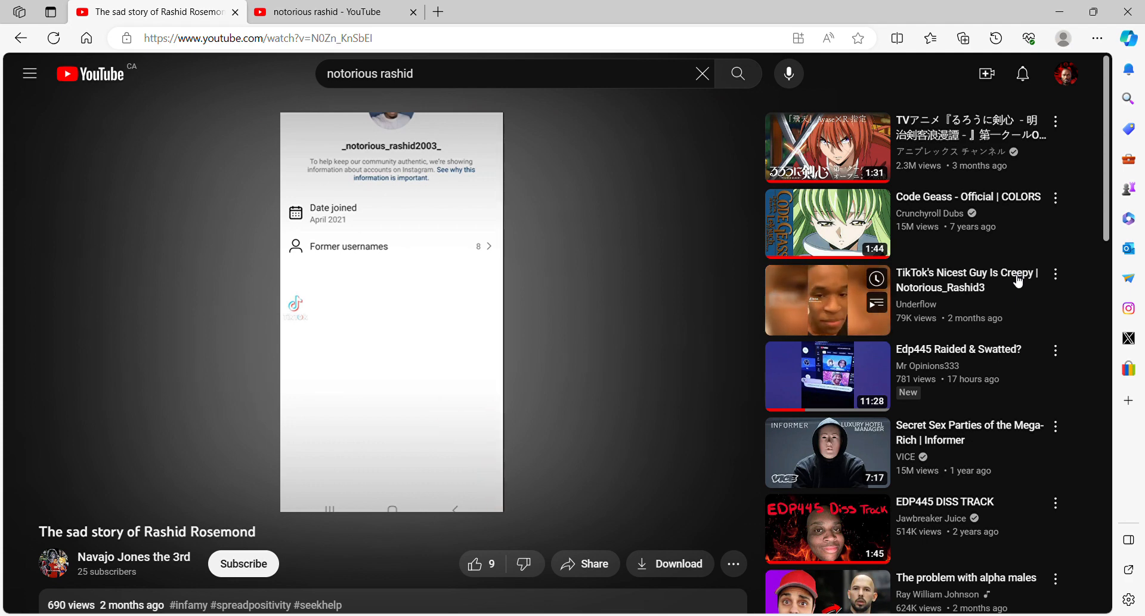
{"action": "left_click", "coordinate": [827, 299]}
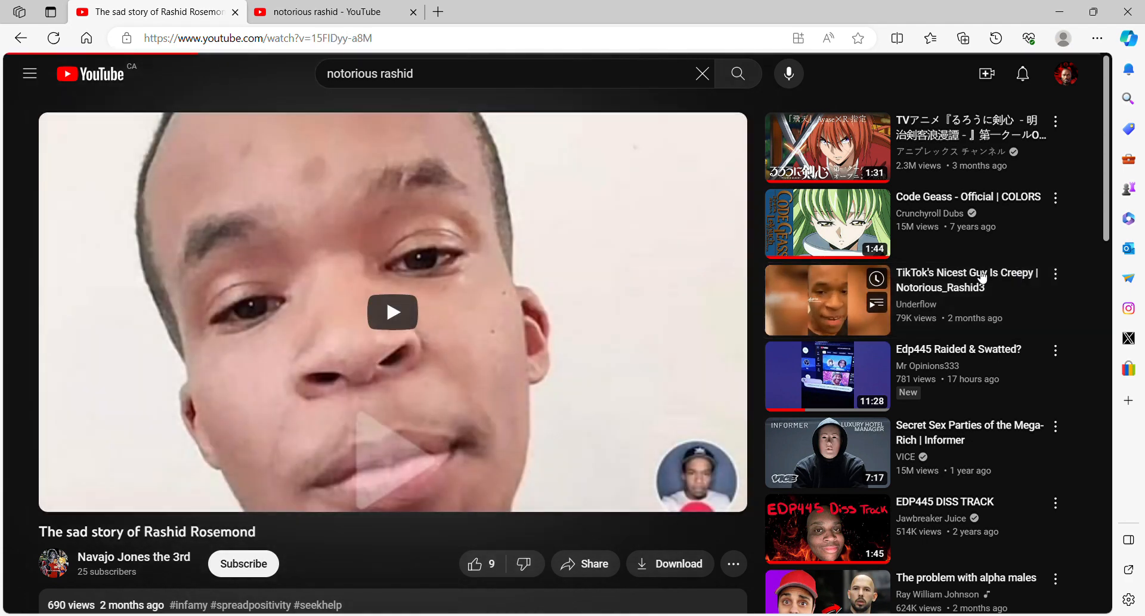
Load TikTok's Nicest Guy Is Creepy, skip its sponsored ad and pause it for commentary.
{"action": "left_click", "coordinate": [827, 301]}
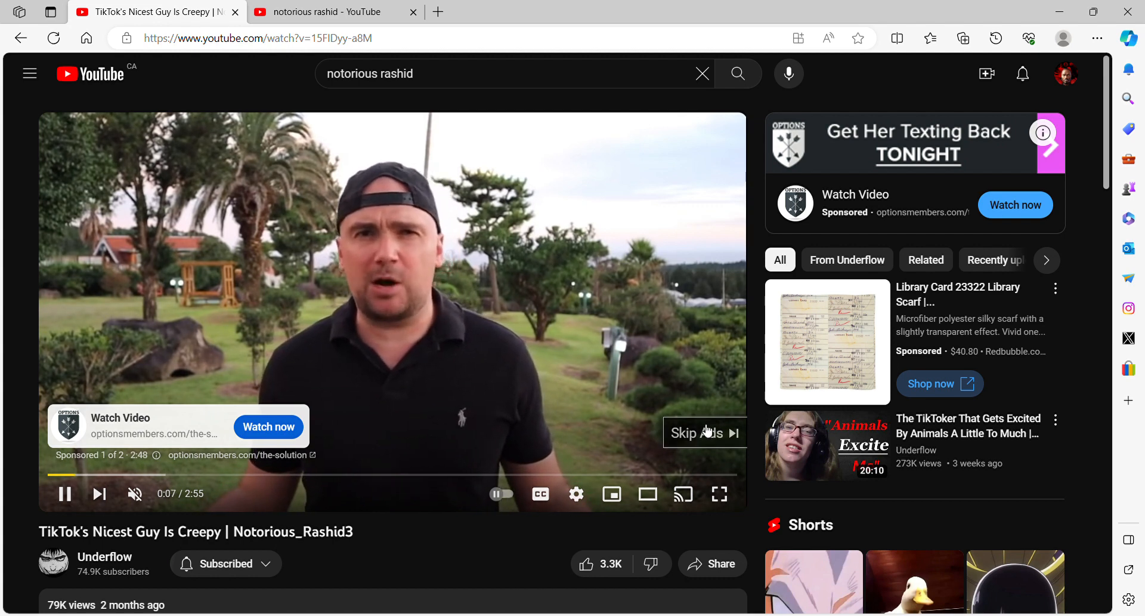
{"action": "left_click", "coordinate": [696, 432]}
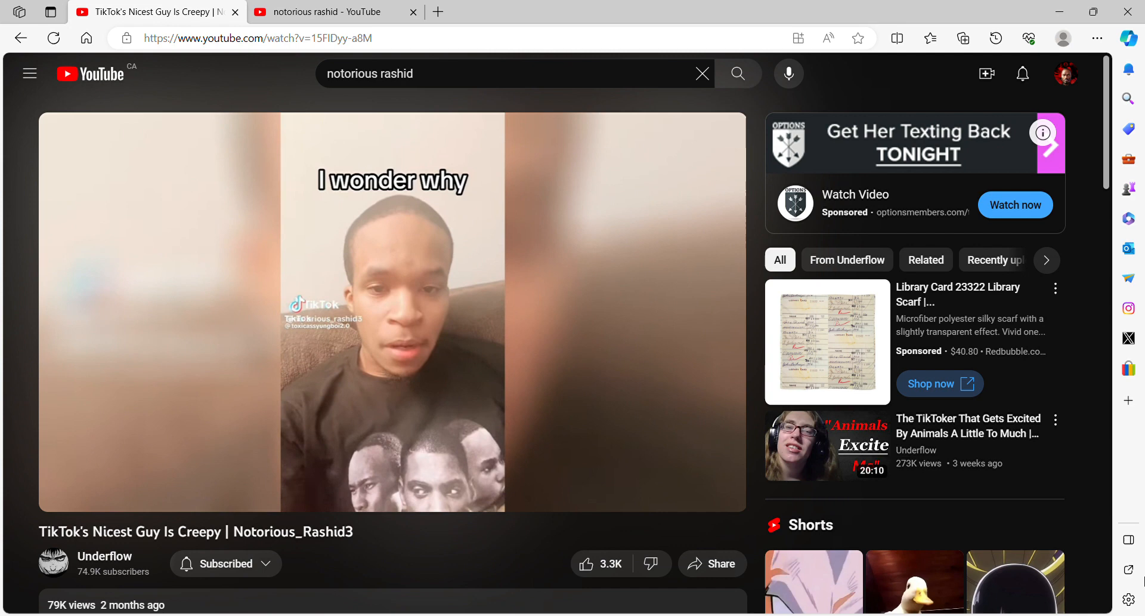
{"action": "left_click", "coordinate": [392, 314]}
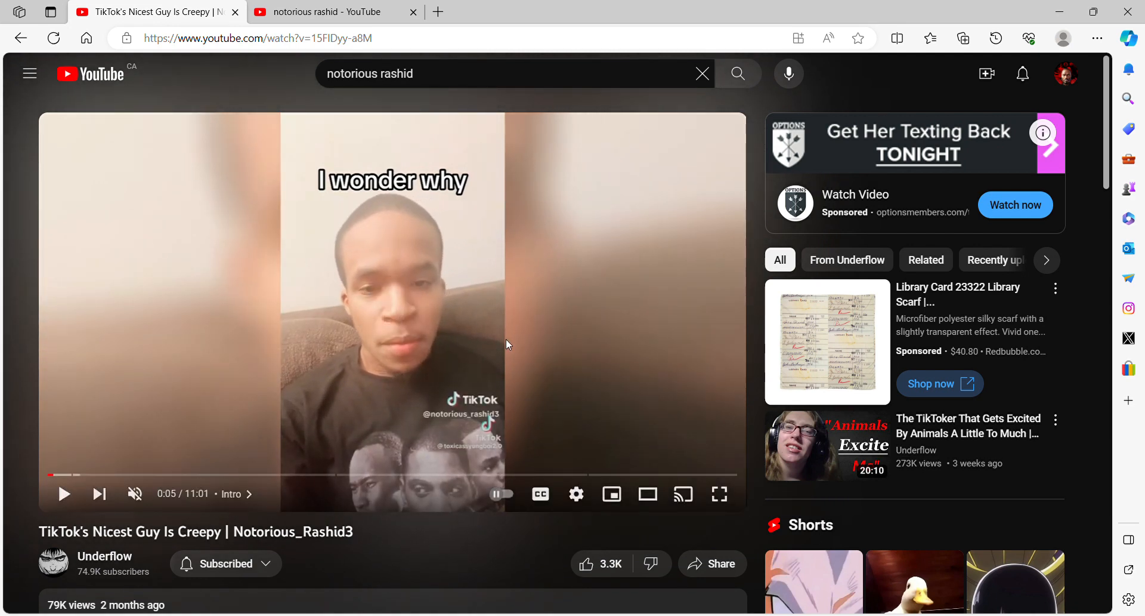
{"action": "mouse_move", "coordinate": [409, 311]}
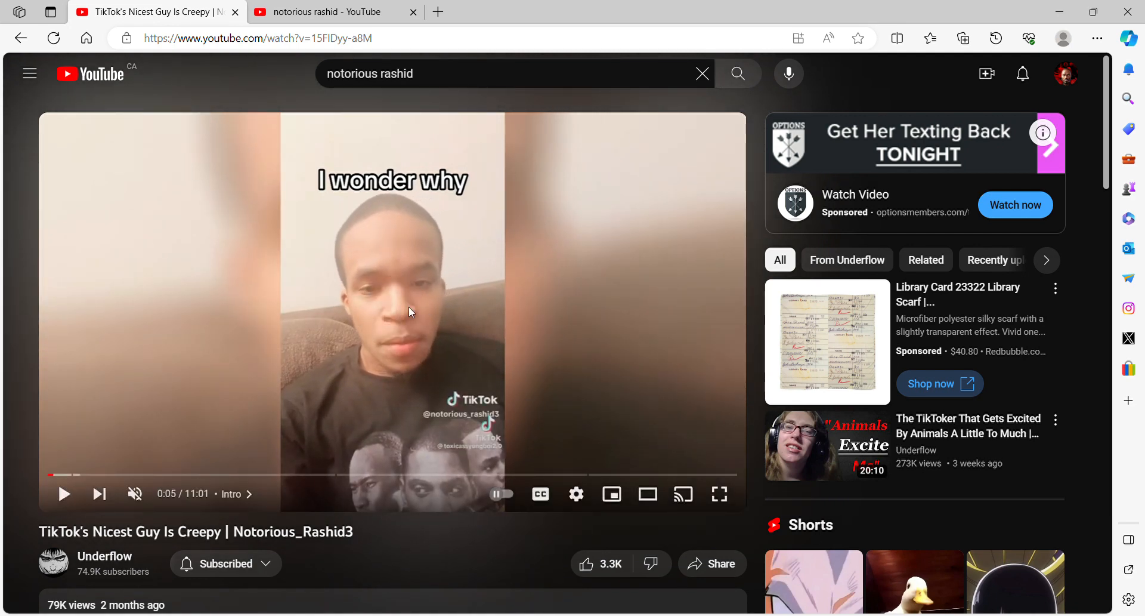
{"action": "mouse_move", "coordinate": [994, 357]}
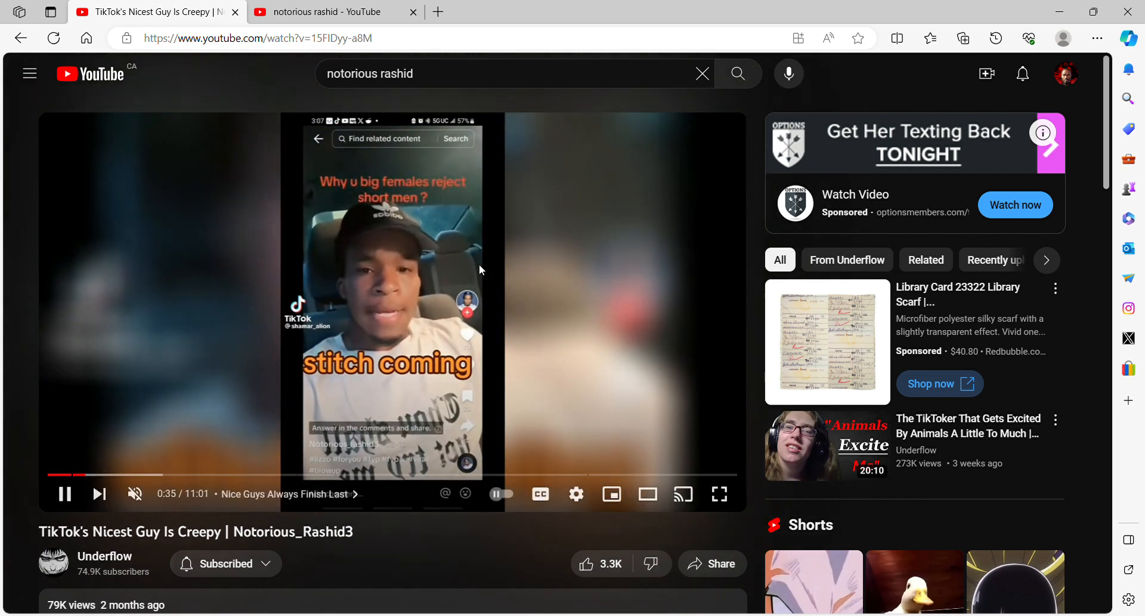
Pause TikTok's Nicest Guy Is Creepy at 0:35 to comment over it.
{"action": "left_click", "coordinate": [65, 494]}
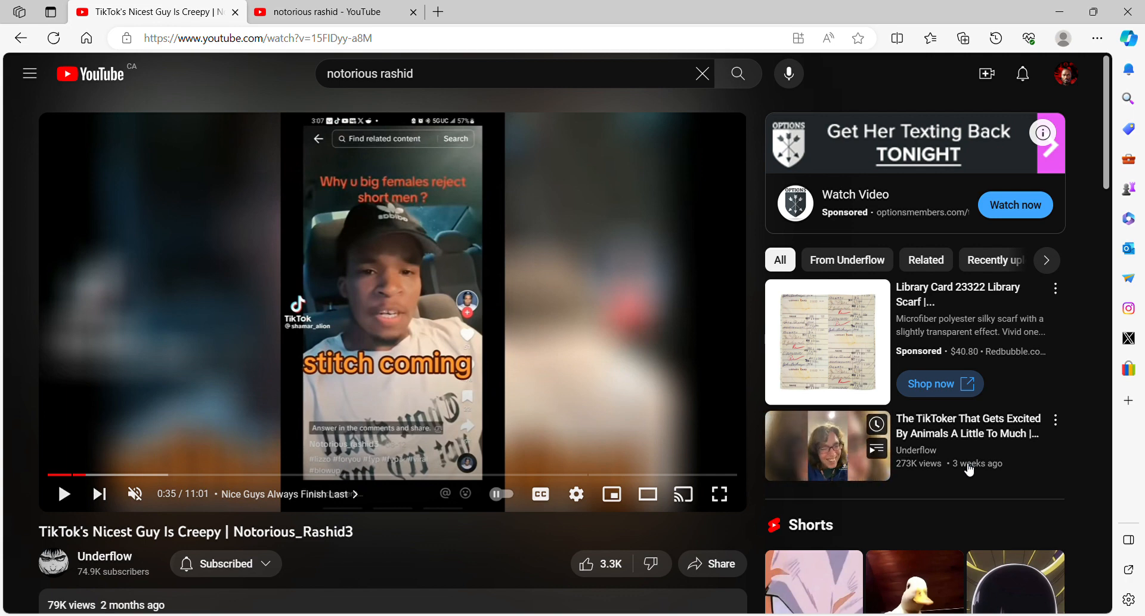
{"action": "mouse_move", "coordinate": [642, 475]}
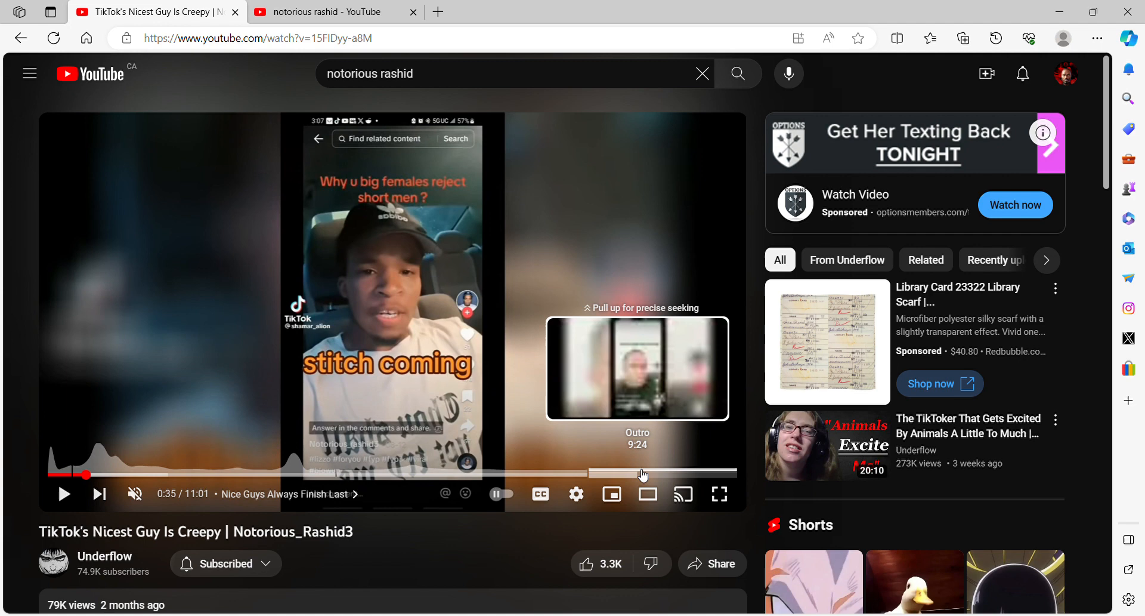
{"action": "mouse_move", "coordinate": [939, 486]}
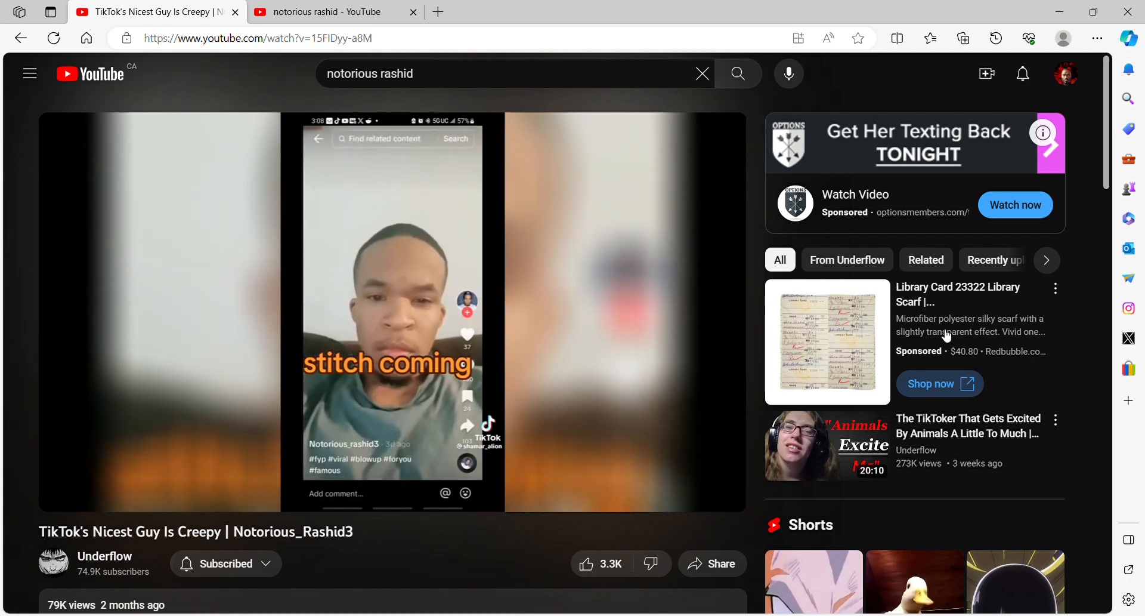
Alternate pausing and resuming TikTok's Nicest Guy Is Creepy while commenting, leaving it paused.
{"action": "left_click", "coordinate": [355, 299]}
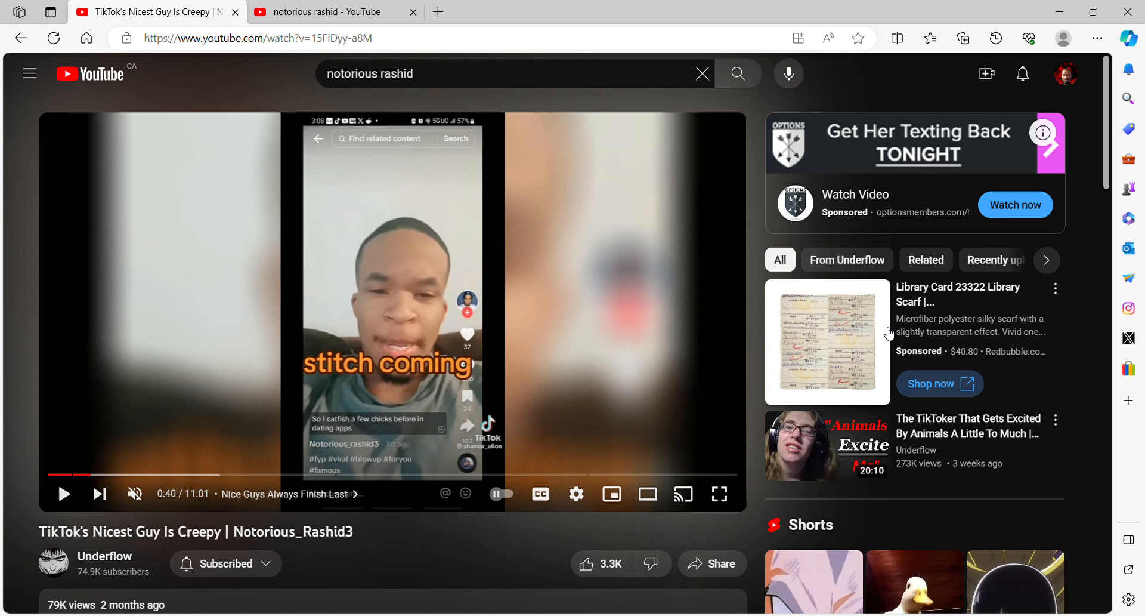
{"action": "mouse_move", "coordinate": [385, 309]}
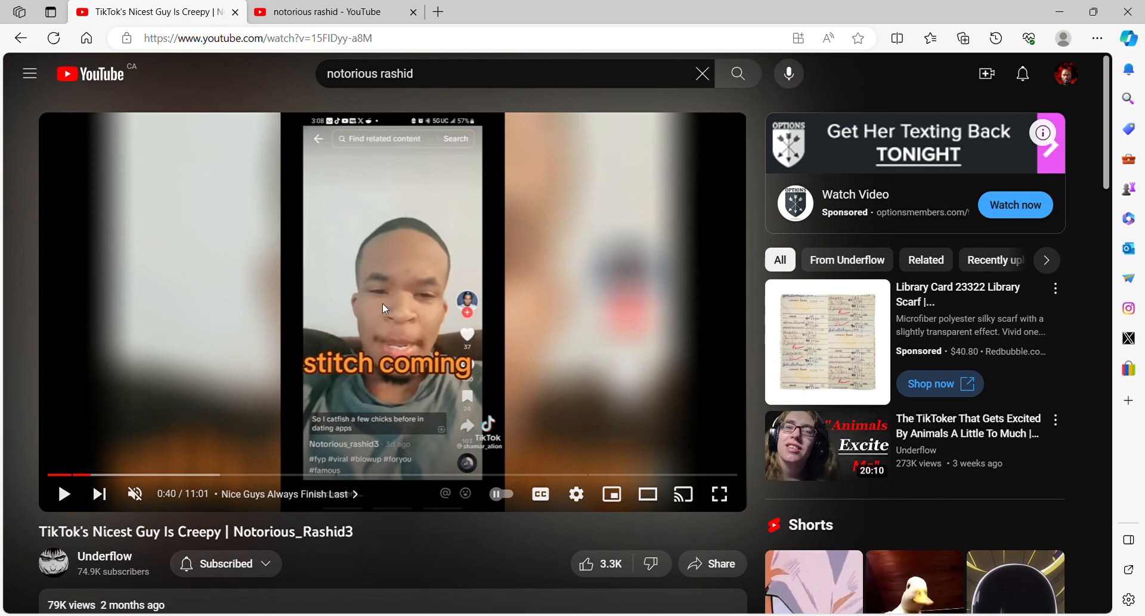
{"action": "mouse_move", "coordinate": [721, 382]}
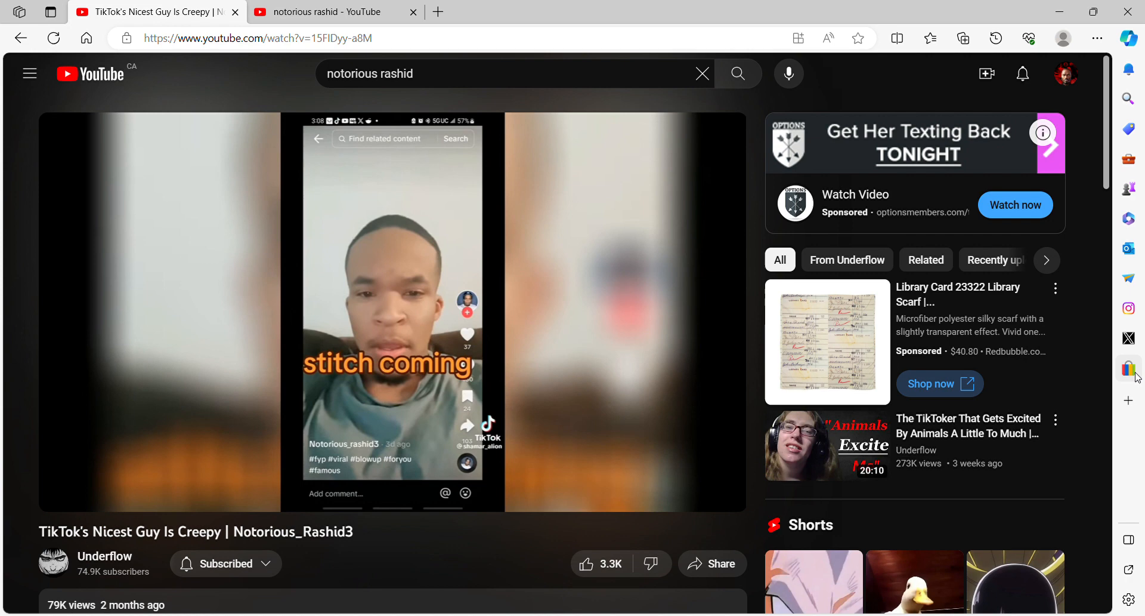
{"action": "left_click", "coordinate": [393, 314]}
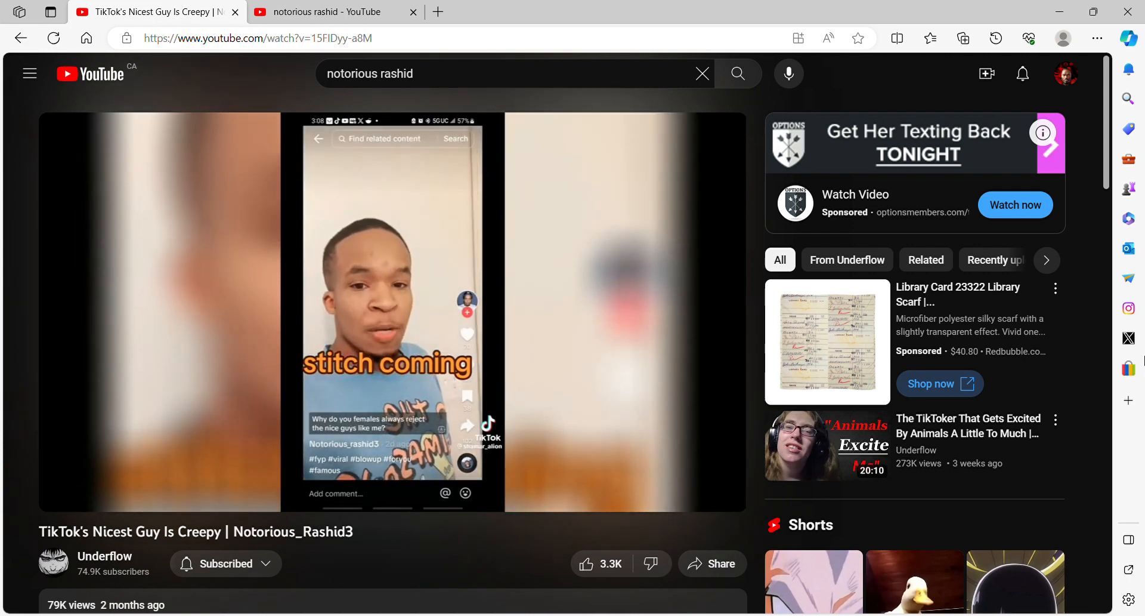
{"action": "left_click", "coordinate": [391, 314]}
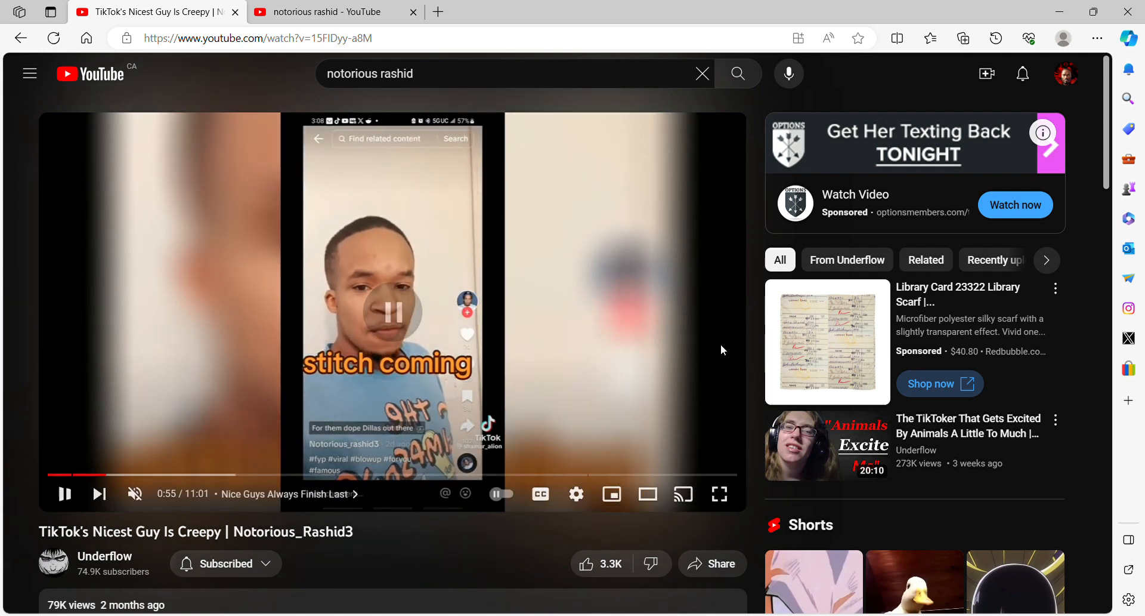
{"action": "left_click", "coordinate": [64, 494]}
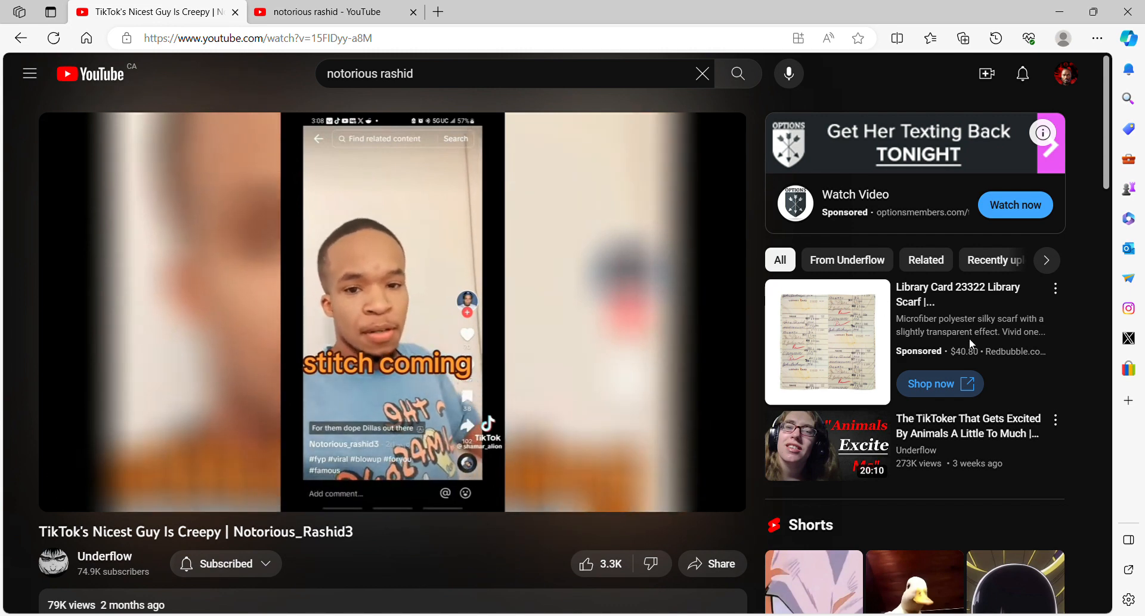
{"action": "left_click", "coordinate": [358, 306]}
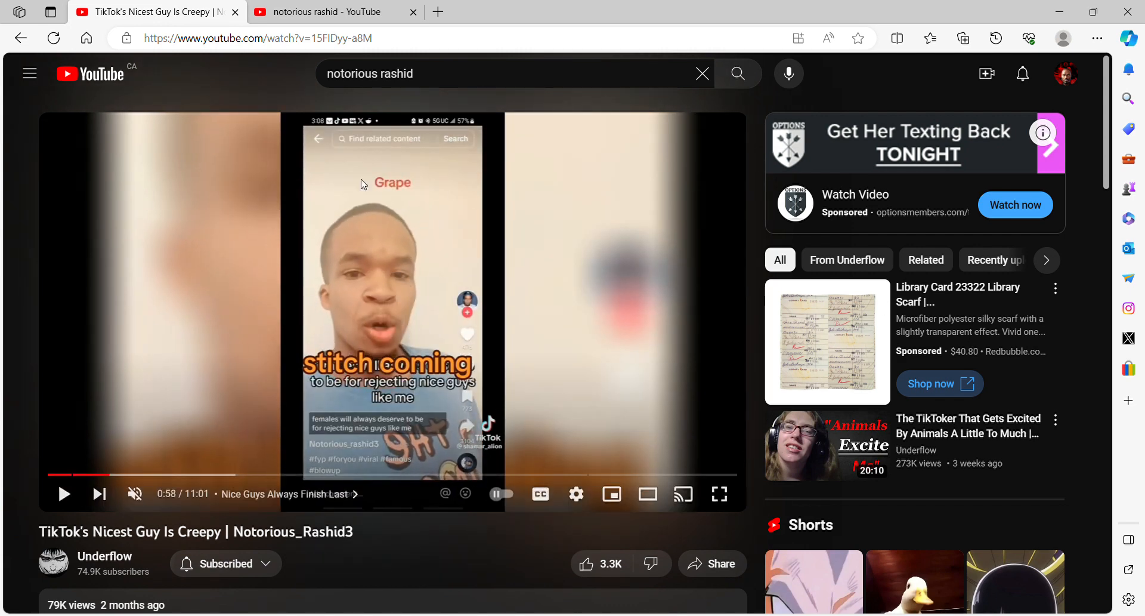
Return to the notorious rashid results and start the Predator Alert video.
{"action": "left_click", "coordinate": [737, 73]}
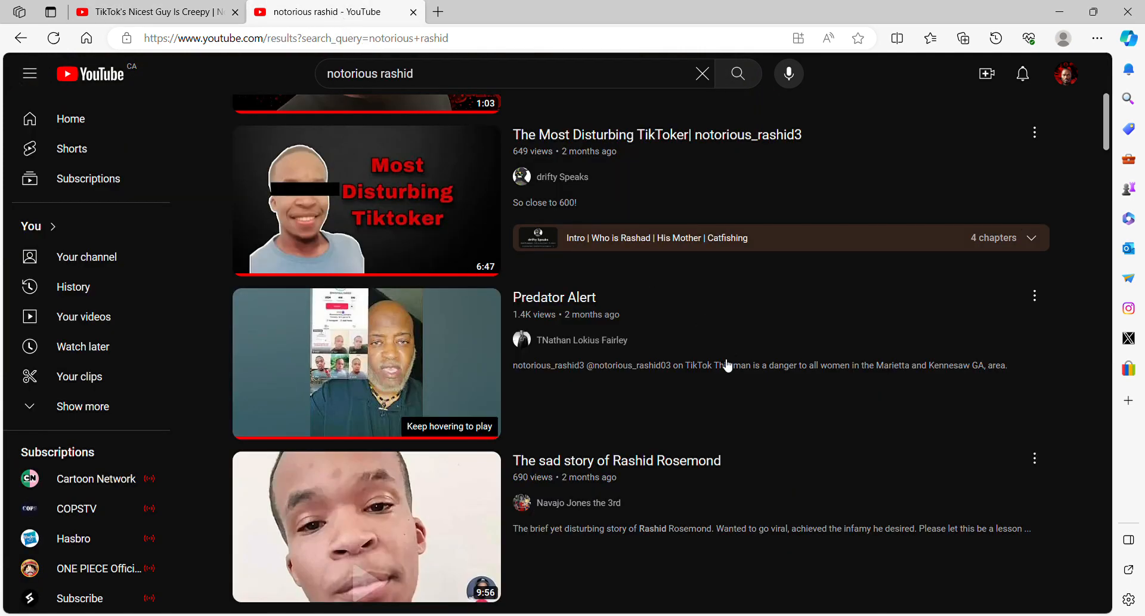
{"action": "left_click", "coordinate": [365, 362]}
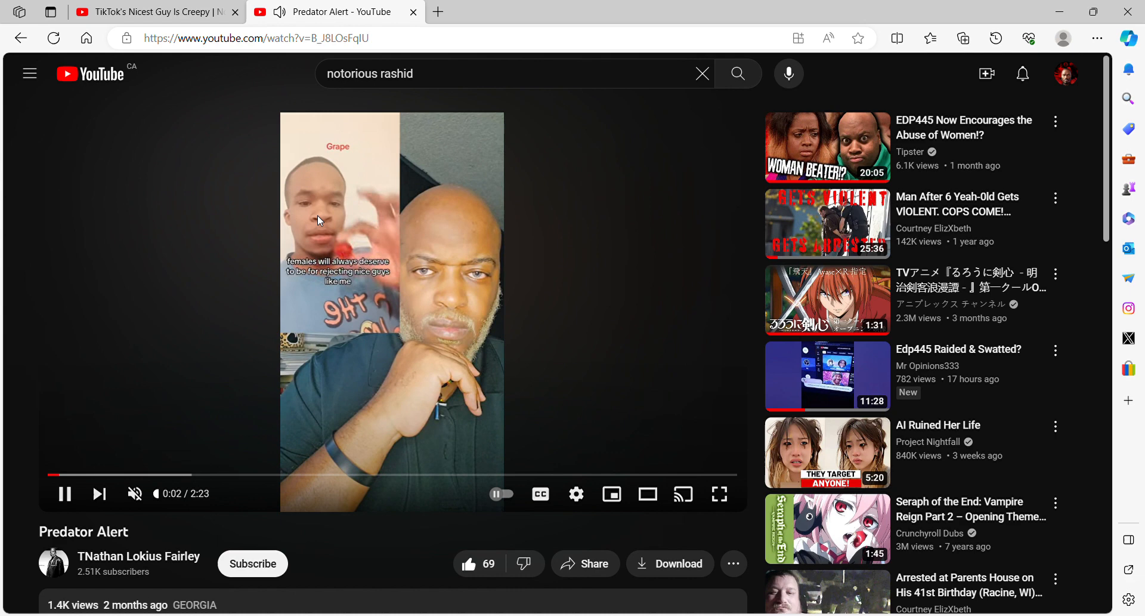
{"action": "mouse_move", "coordinate": [653, 334]}
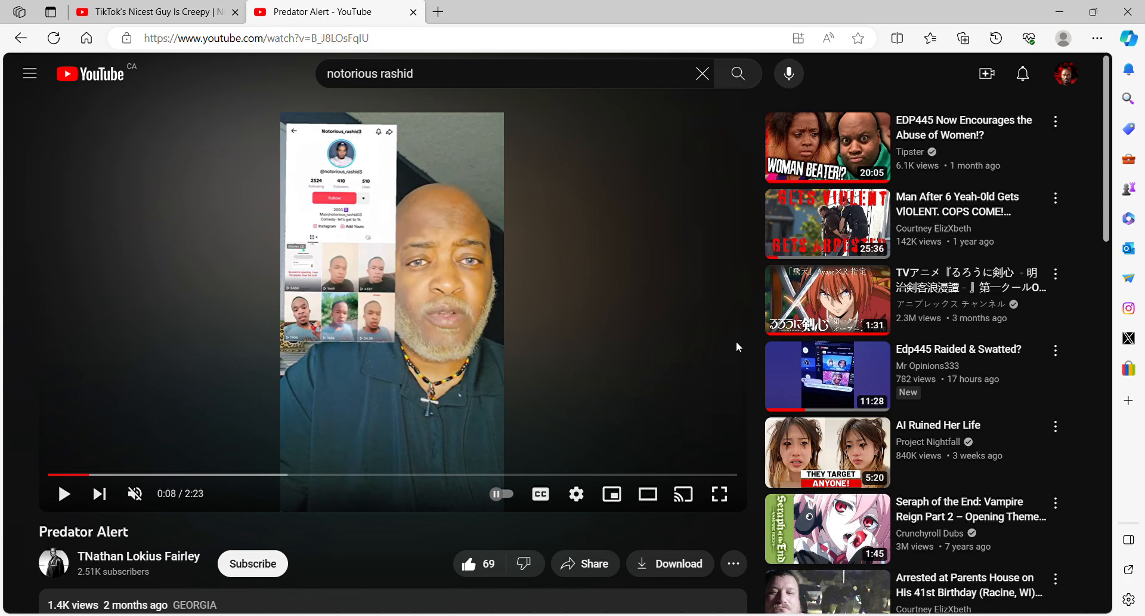
{"action": "mouse_move", "coordinate": [585, 302]}
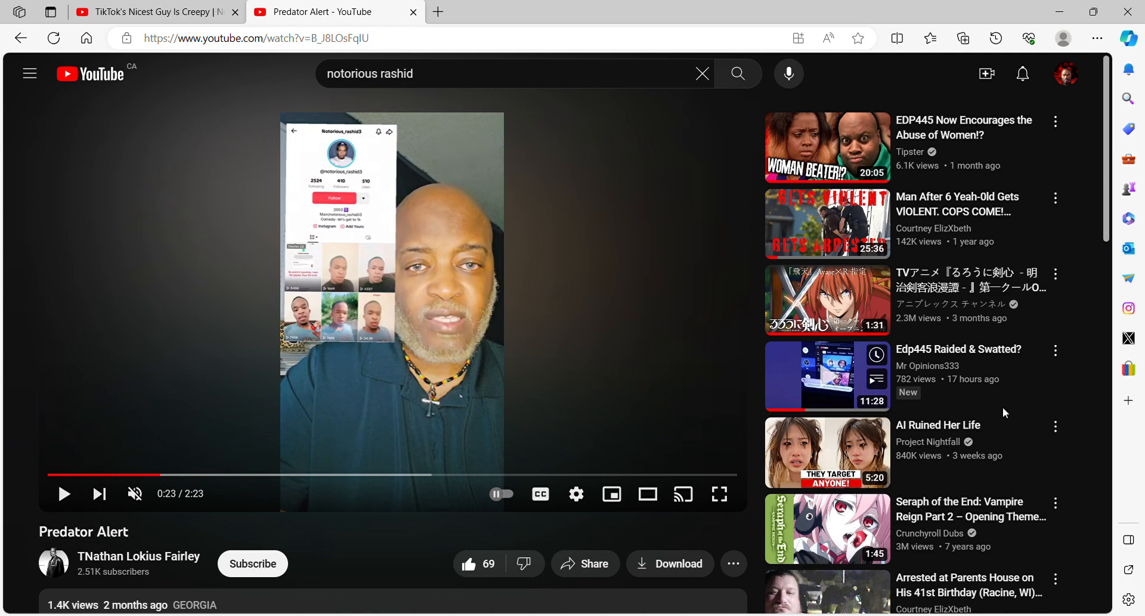
{"action": "mouse_move", "coordinate": [657, 304]}
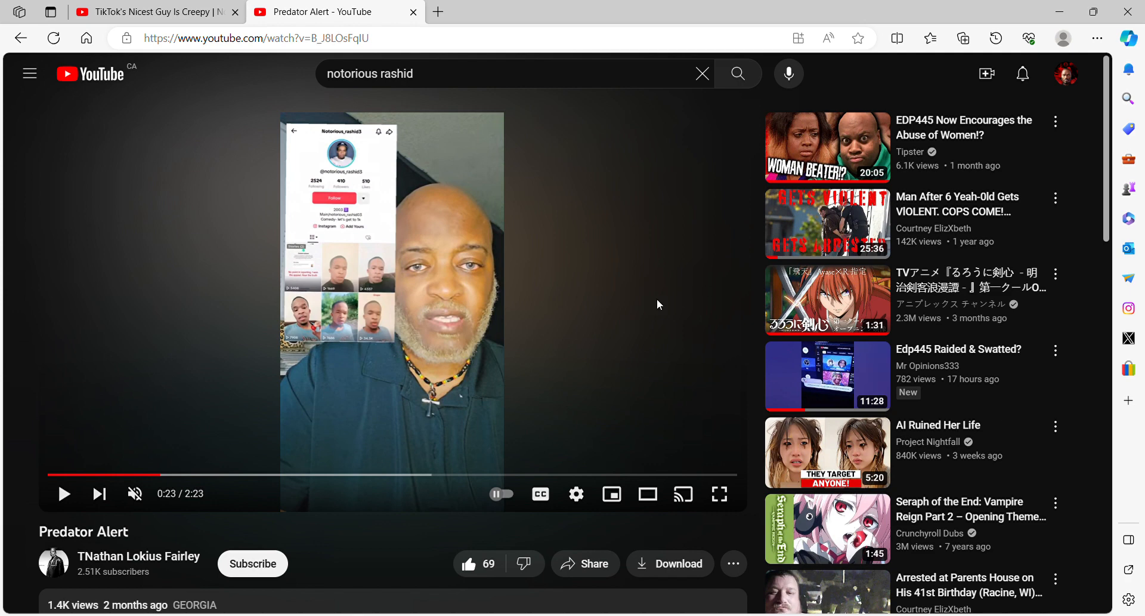
{"action": "mouse_move", "coordinate": [450, 292]}
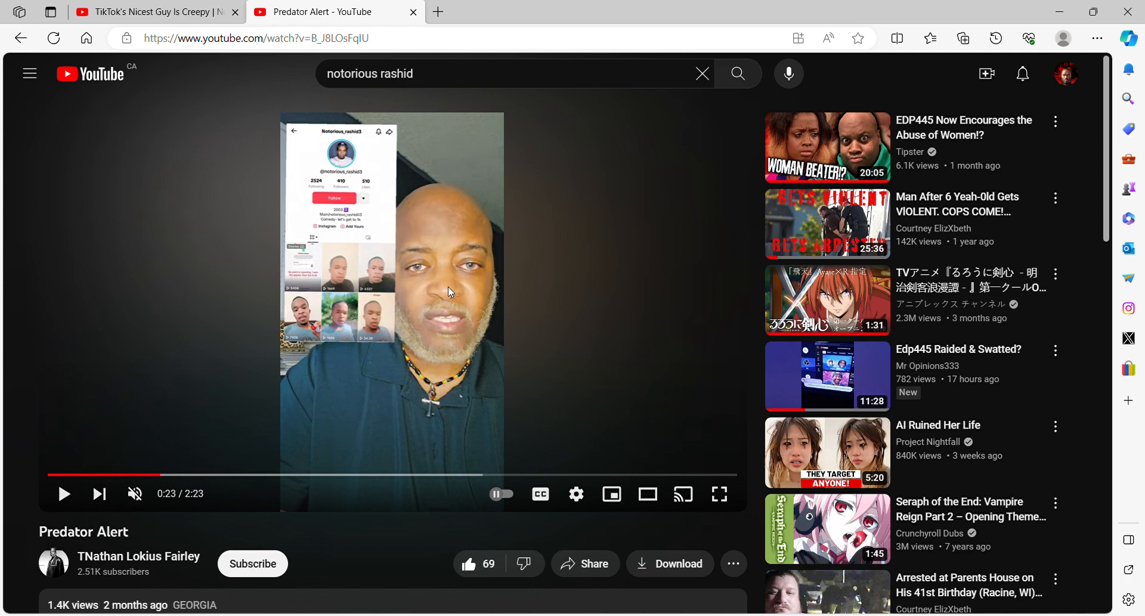
{"action": "mouse_move", "coordinate": [438, 288]}
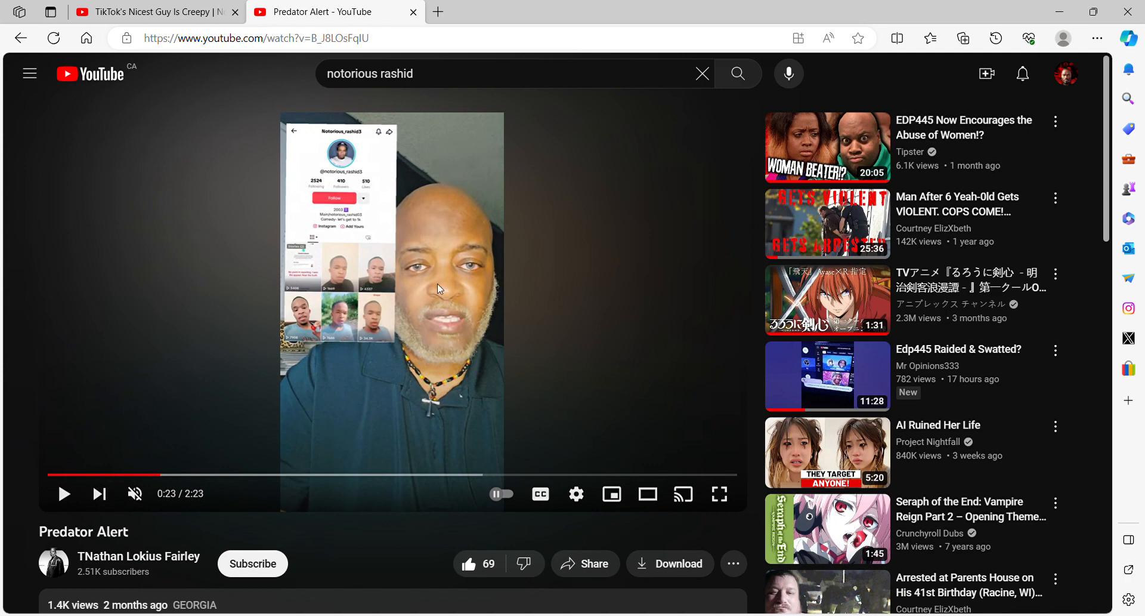
{"action": "mouse_move", "coordinate": [474, 315]}
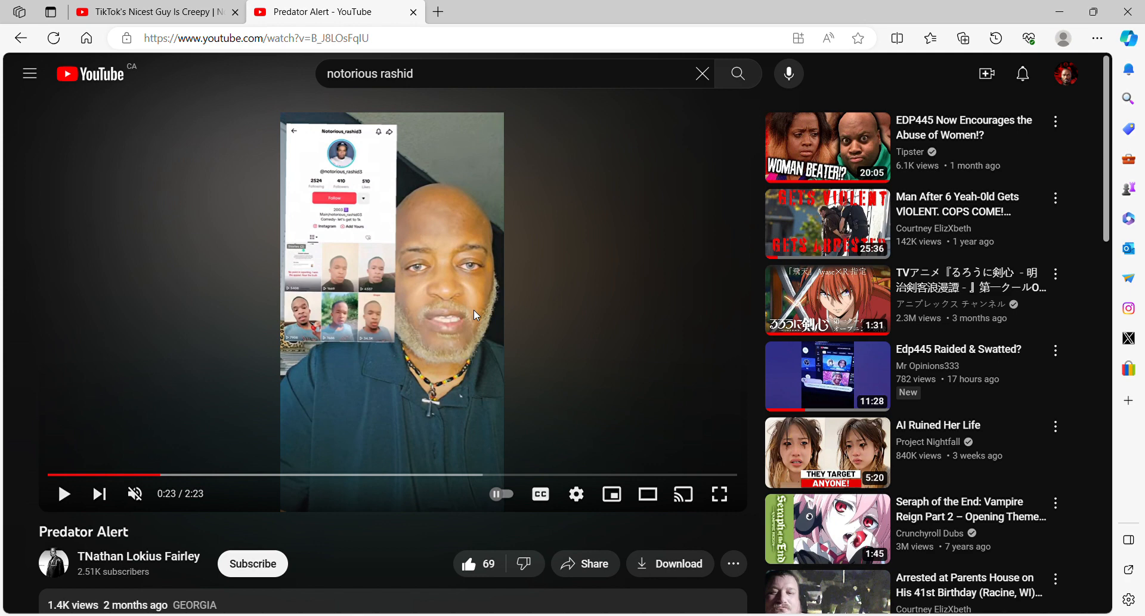
{"action": "mouse_move", "coordinate": [417, 307]}
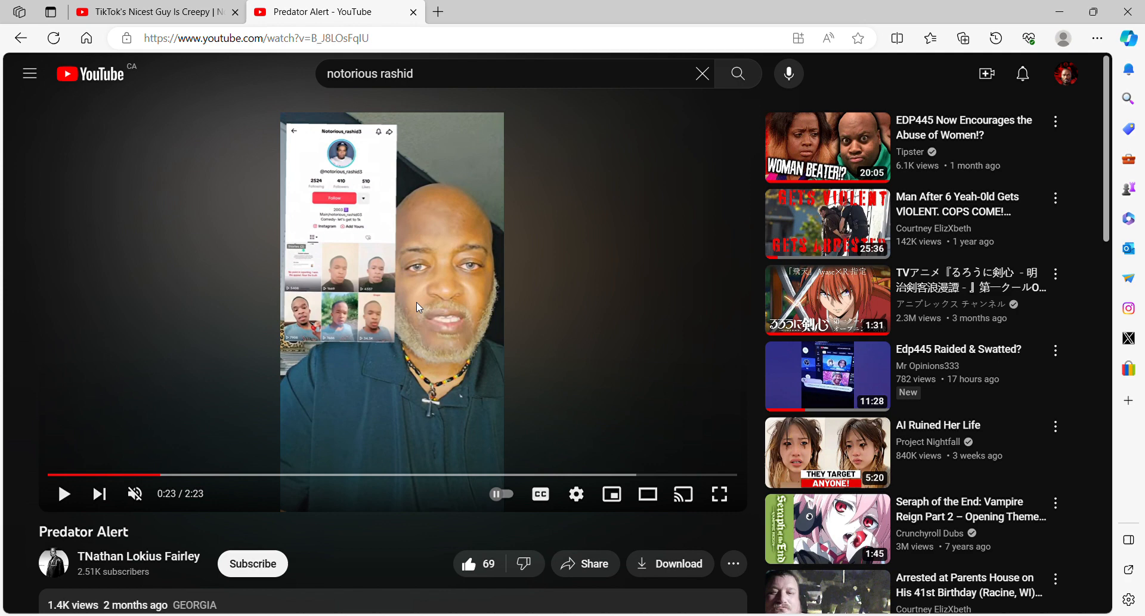
{"action": "mouse_move", "coordinate": [429, 329]}
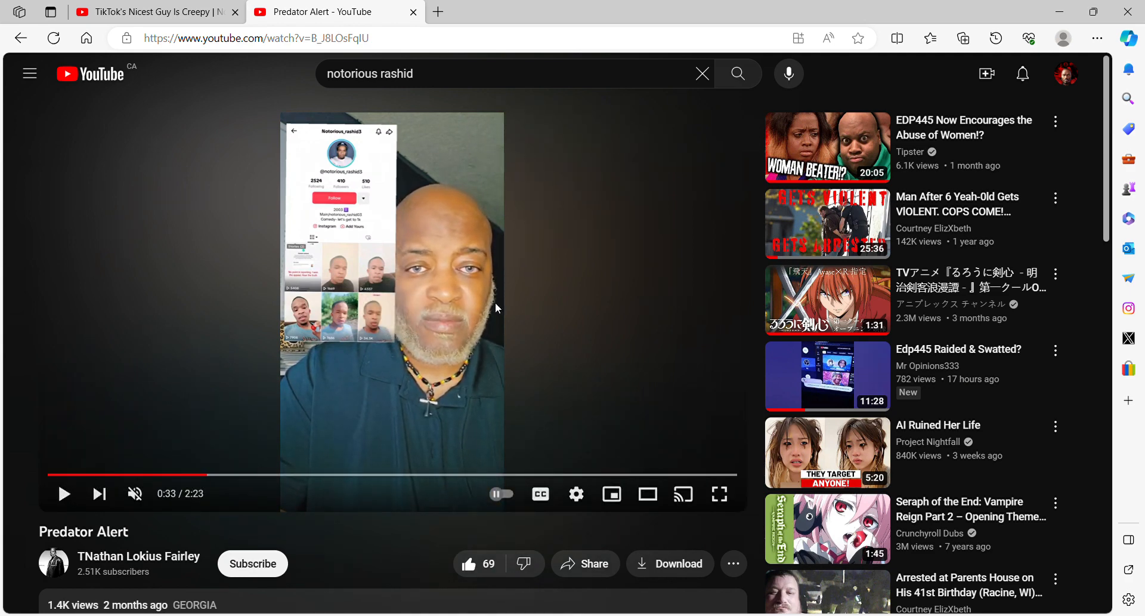
{"action": "mouse_move", "coordinate": [392, 359]}
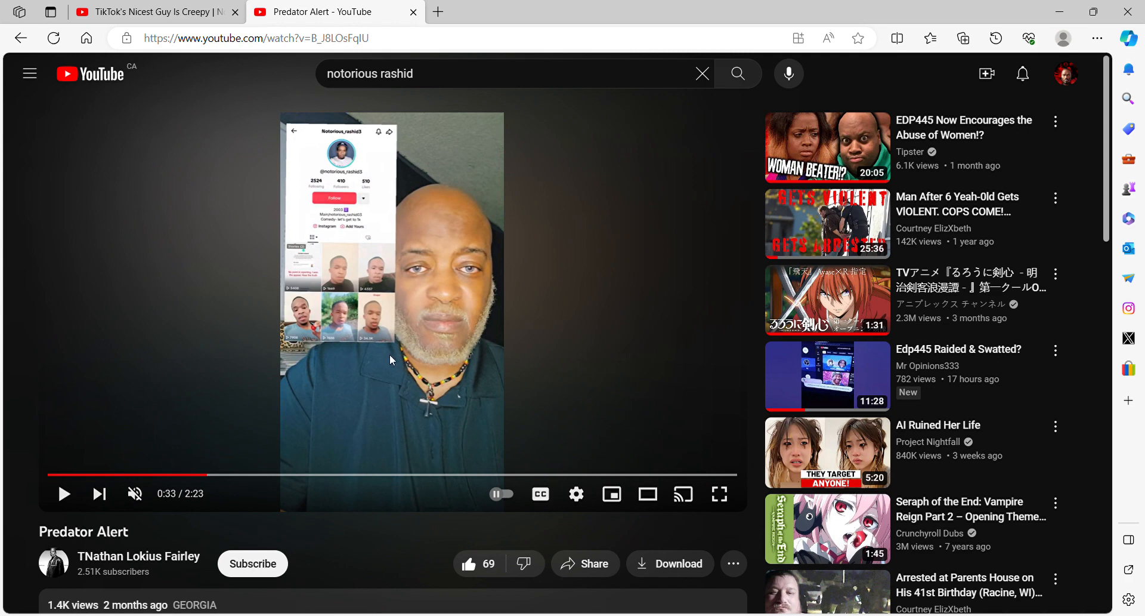
{"action": "mouse_move", "coordinate": [530, 386]}
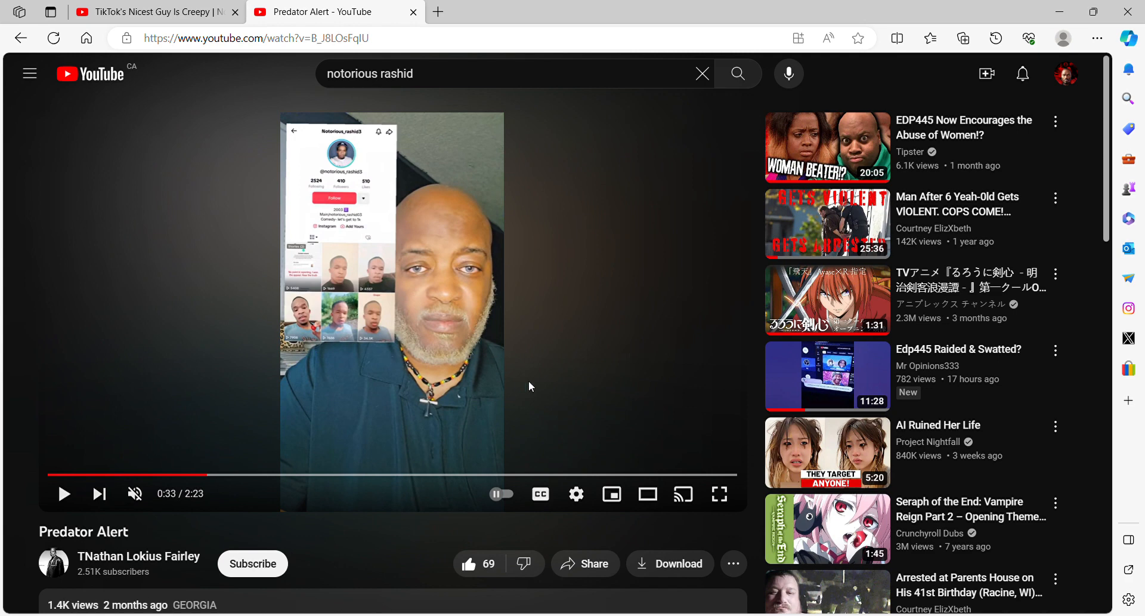
{"action": "mouse_move", "coordinate": [504, 382]}
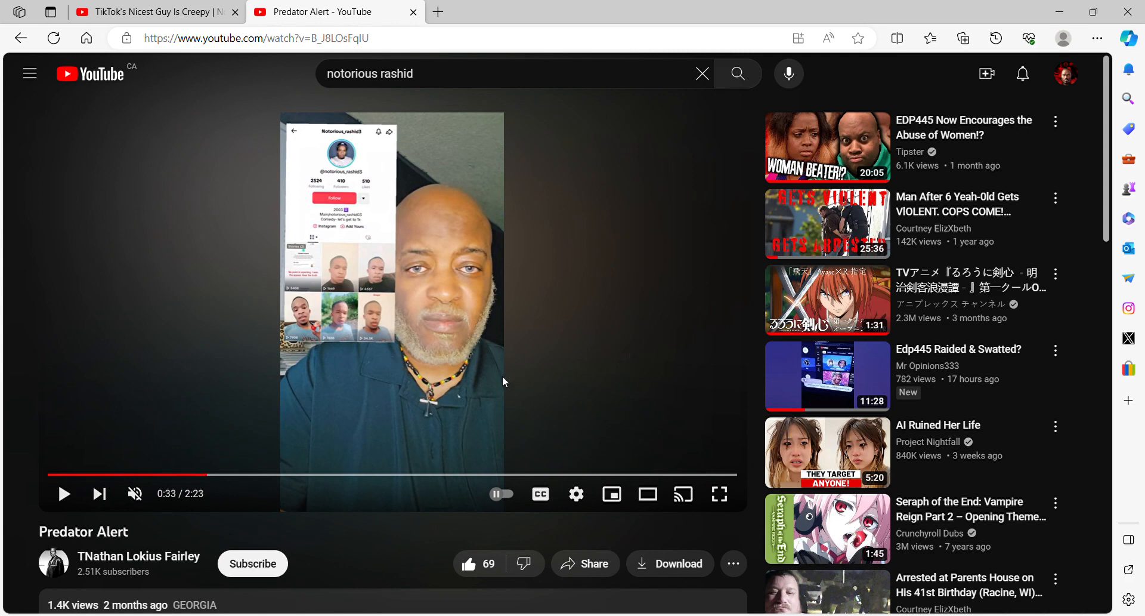
{"action": "mouse_move", "coordinate": [412, 368]}
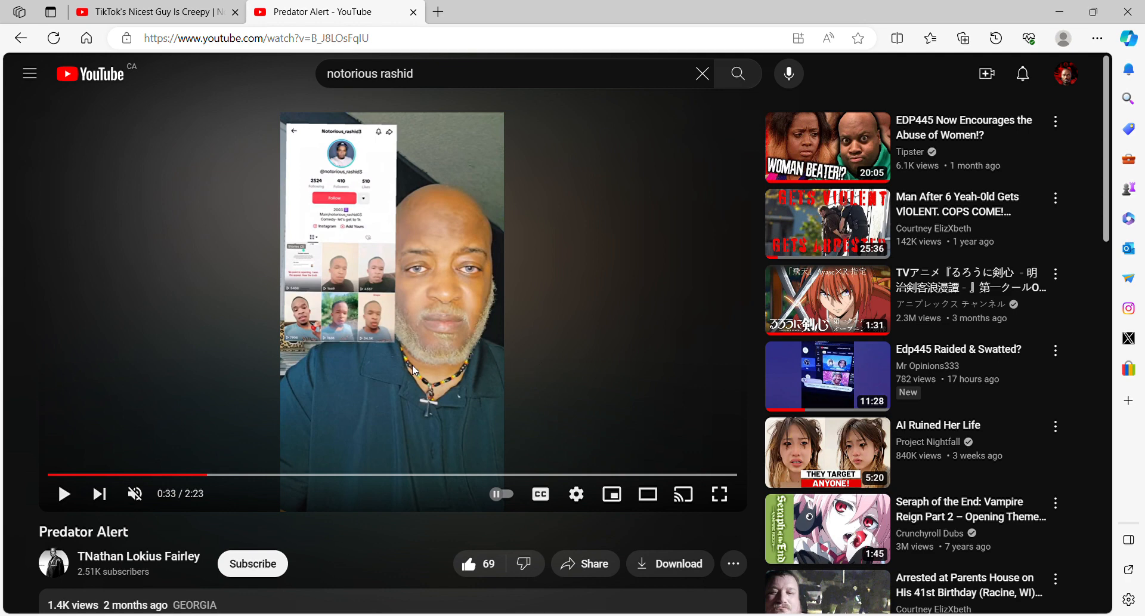
{"action": "mouse_move", "coordinate": [548, 323]}
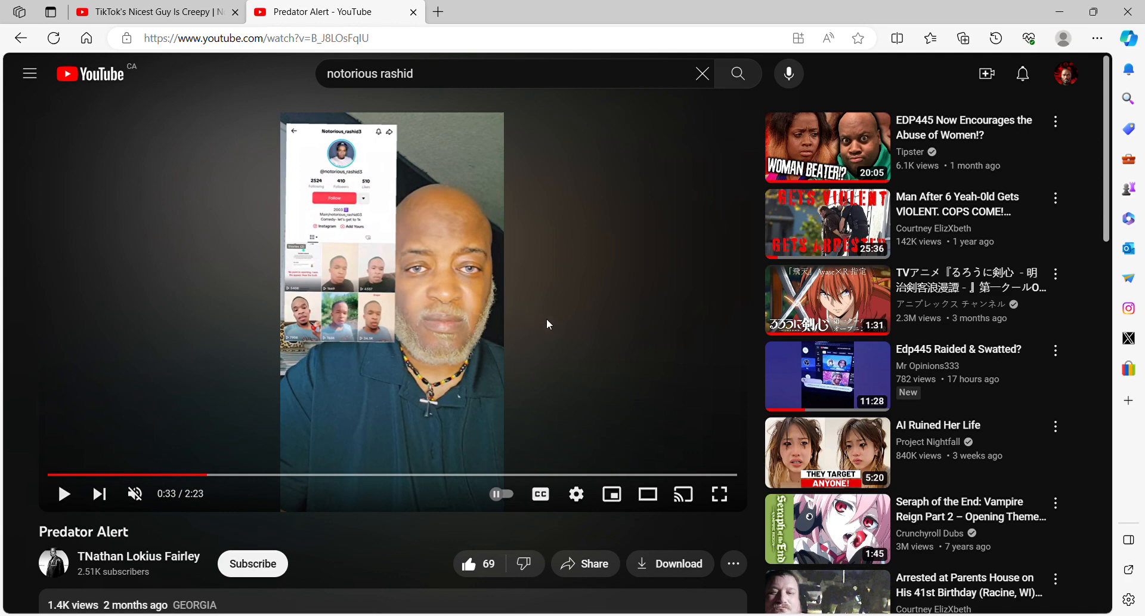
{"action": "mouse_move", "coordinate": [522, 350]}
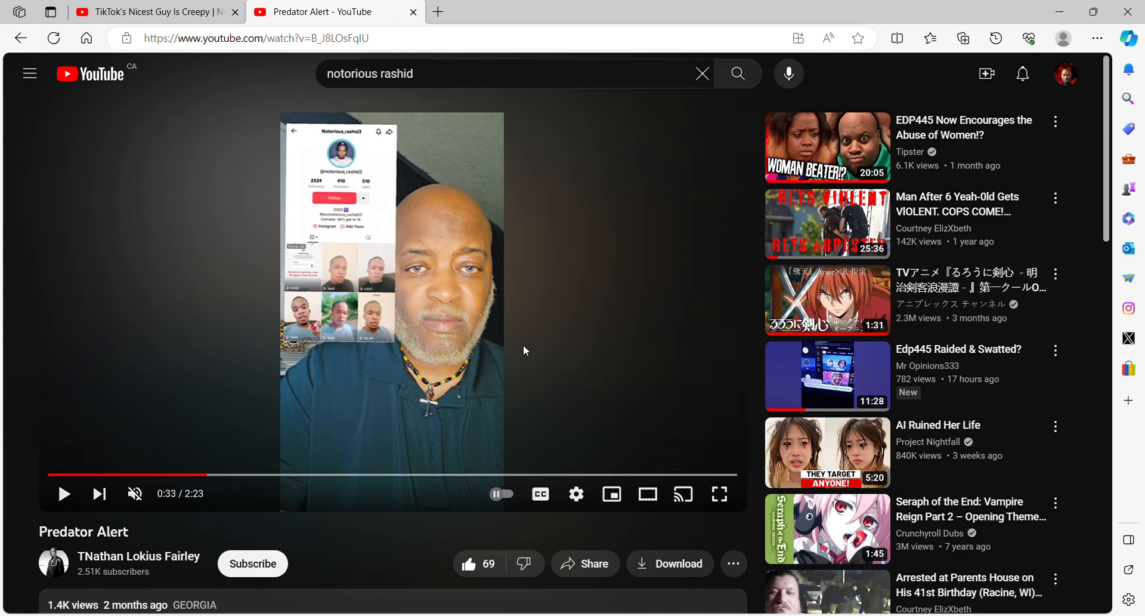
{"action": "mouse_move", "coordinate": [393, 338]}
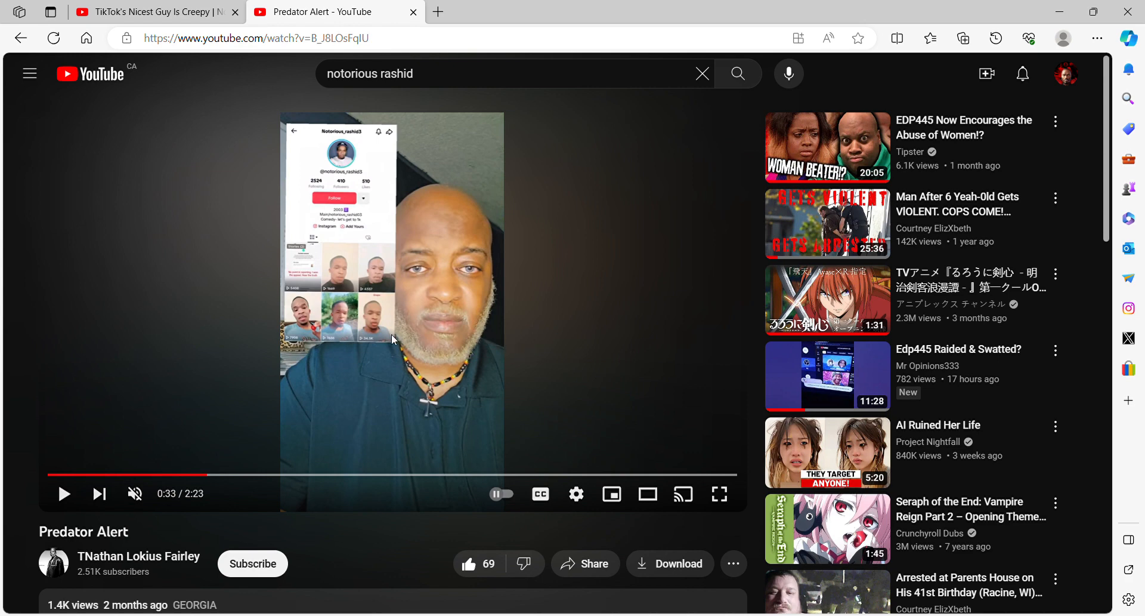
Resume Predator Alert from 0:33 and let it play on toward 1:10.
{"action": "left_click", "coordinate": [63, 494]}
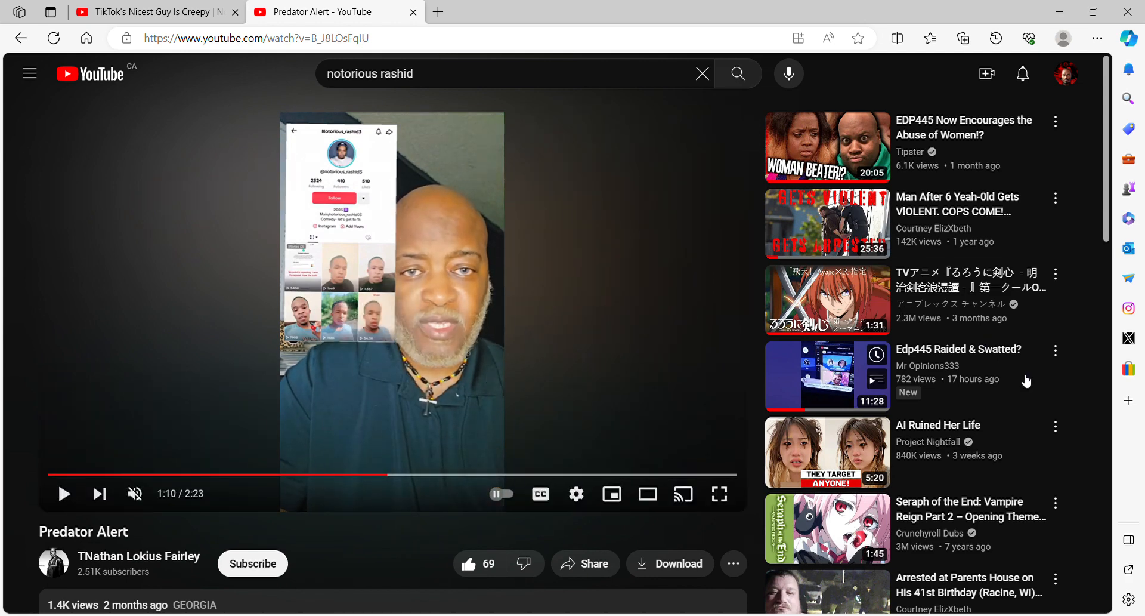
{"action": "mouse_move", "coordinate": [492, 234]}
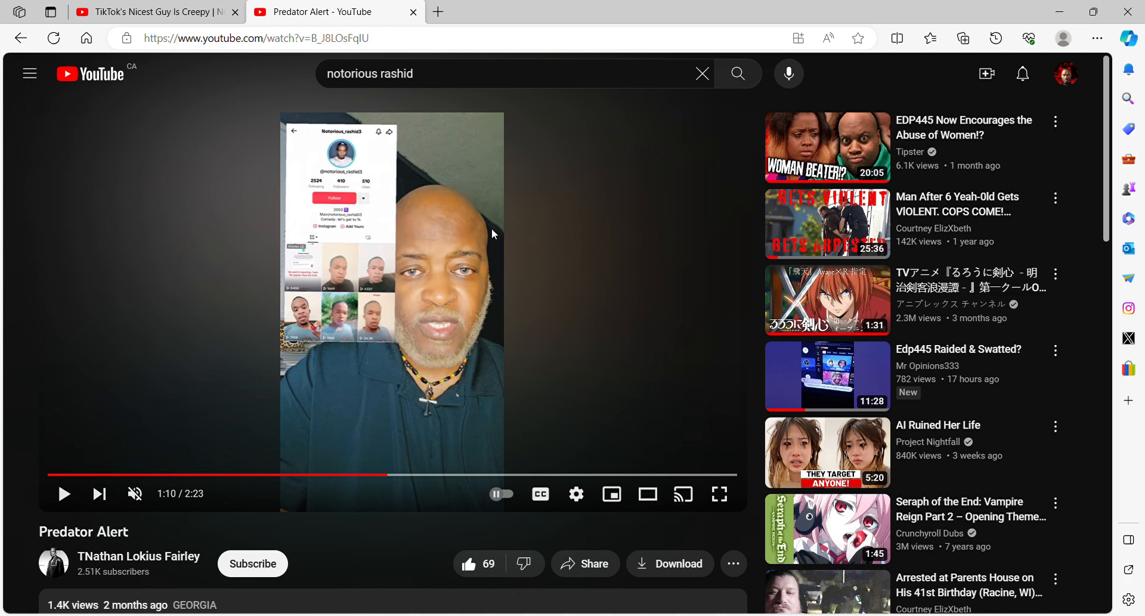
{"action": "mouse_move", "coordinate": [358, 282]}
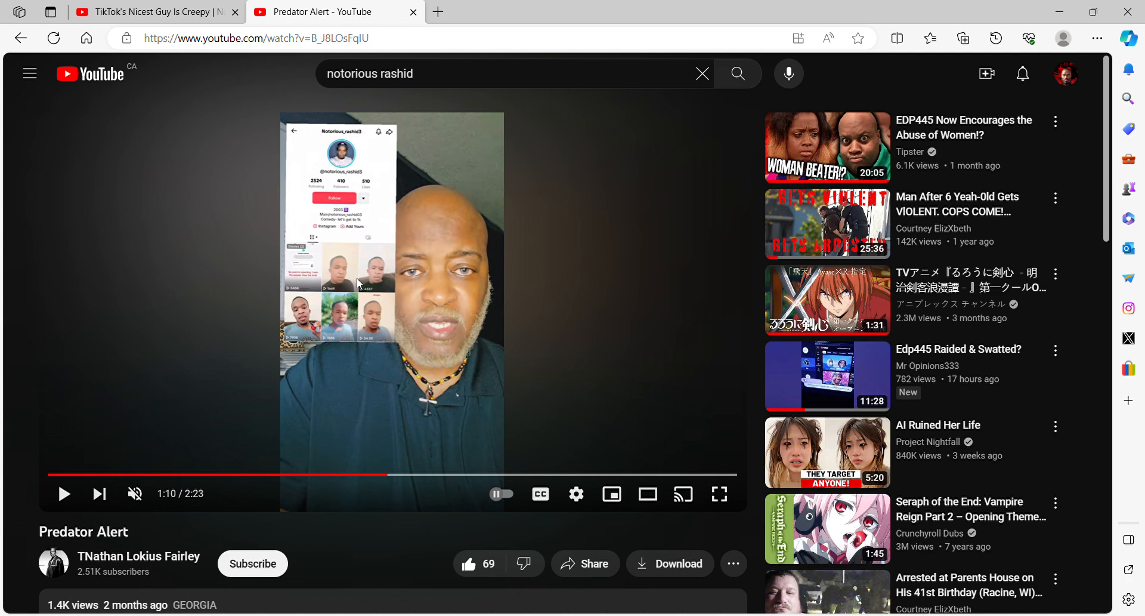
{"action": "mouse_move", "coordinate": [951, 349]}
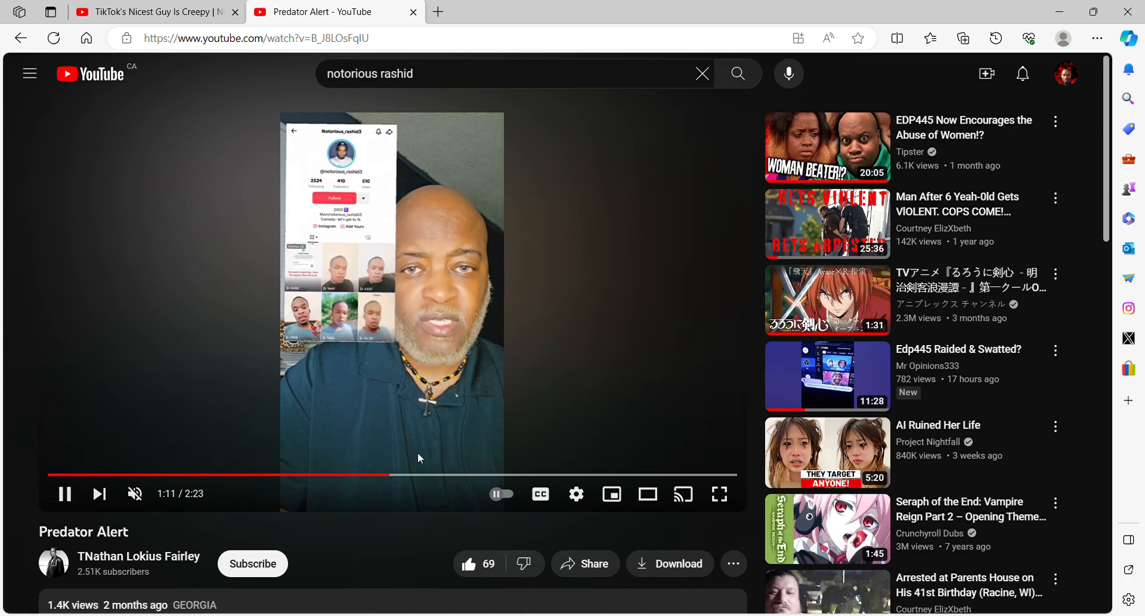
{"action": "left_click", "coordinate": [420, 457]}
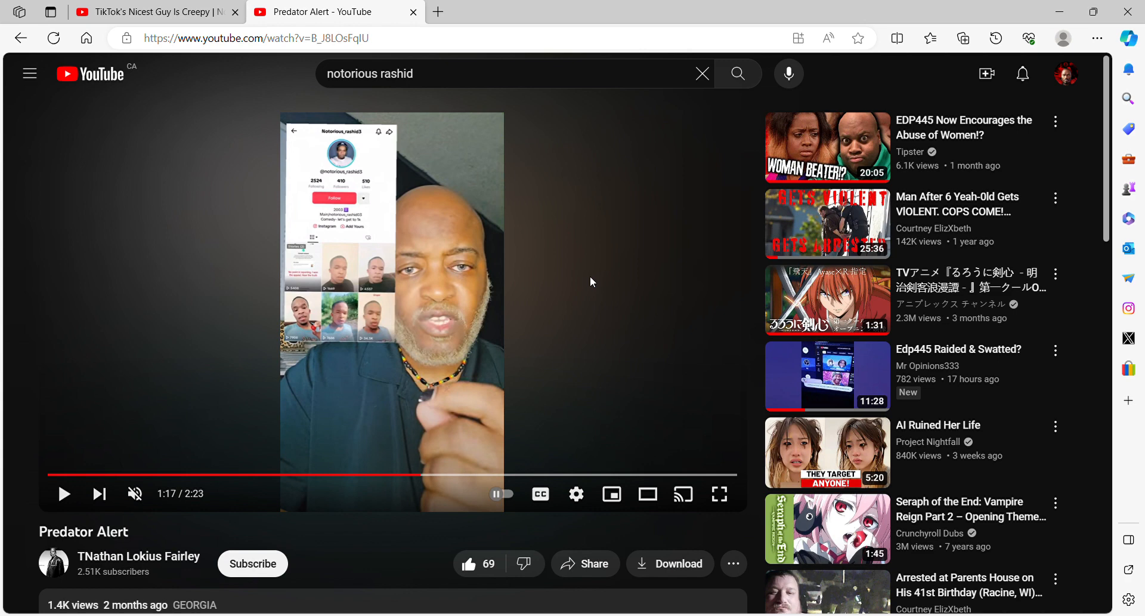
{"action": "mouse_move", "coordinate": [827, 285]}
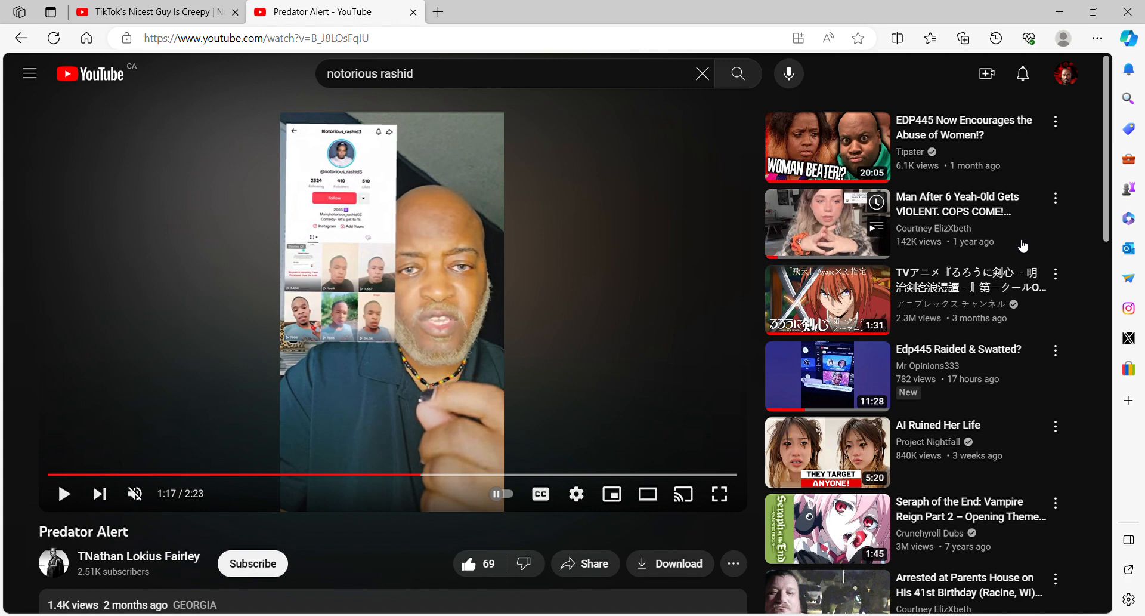
{"action": "mouse_move", "coordinate": [1053, 127]}
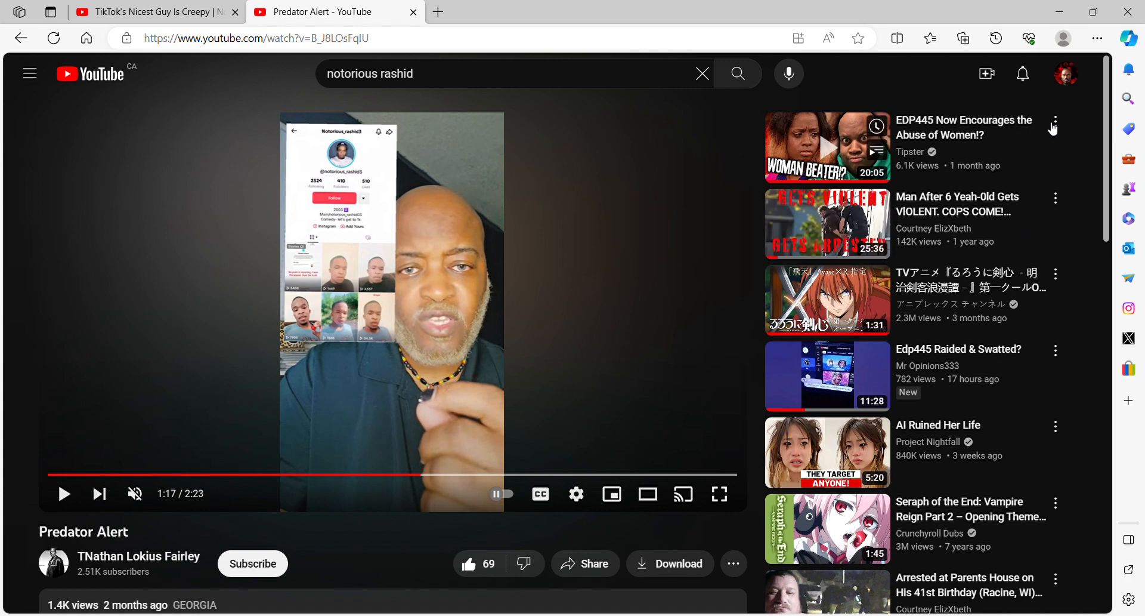